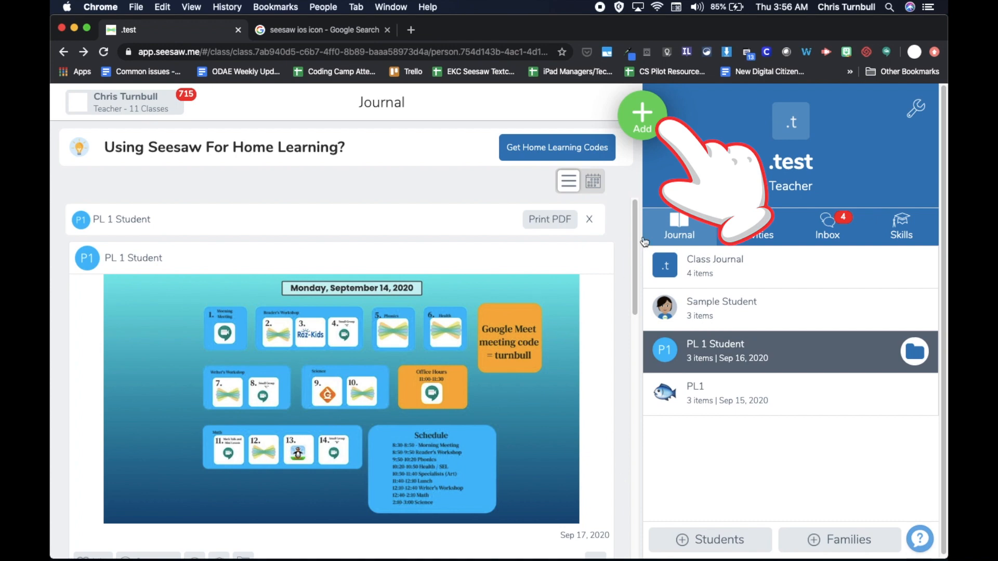
Start a new Post Student Work entry from the green Add button, bringing up a blank canvas
{"action": "left_click", "coordinate": [641, 115]}
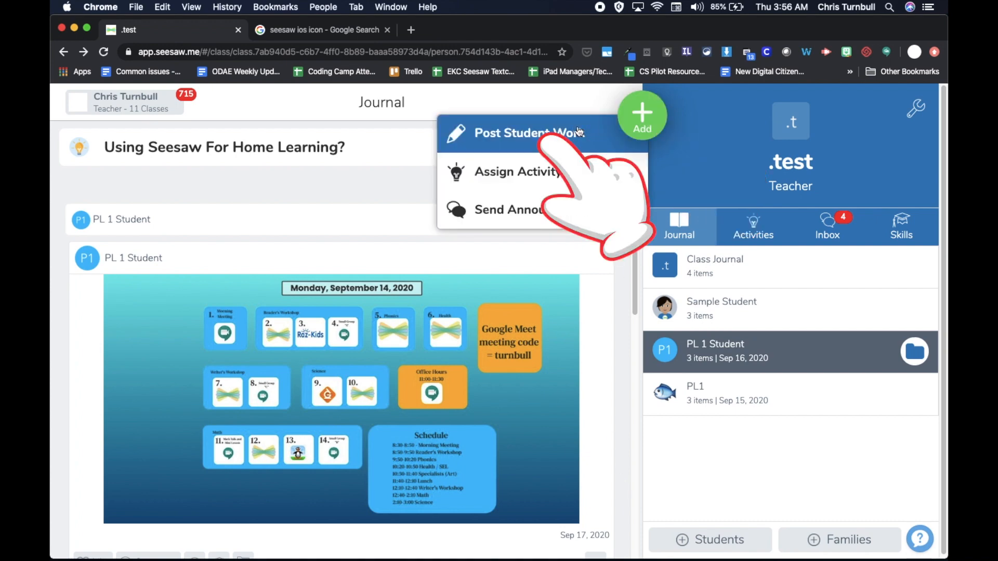
{"action": "left_click", "coordinate": [517, 133]}
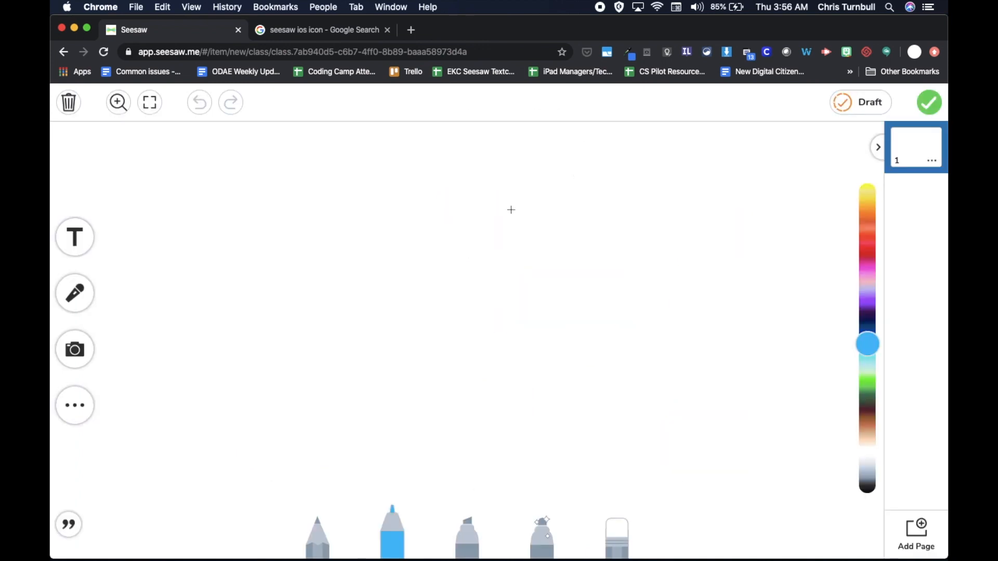
{"action": "mouse_move", "coordinate": [452, 221]}
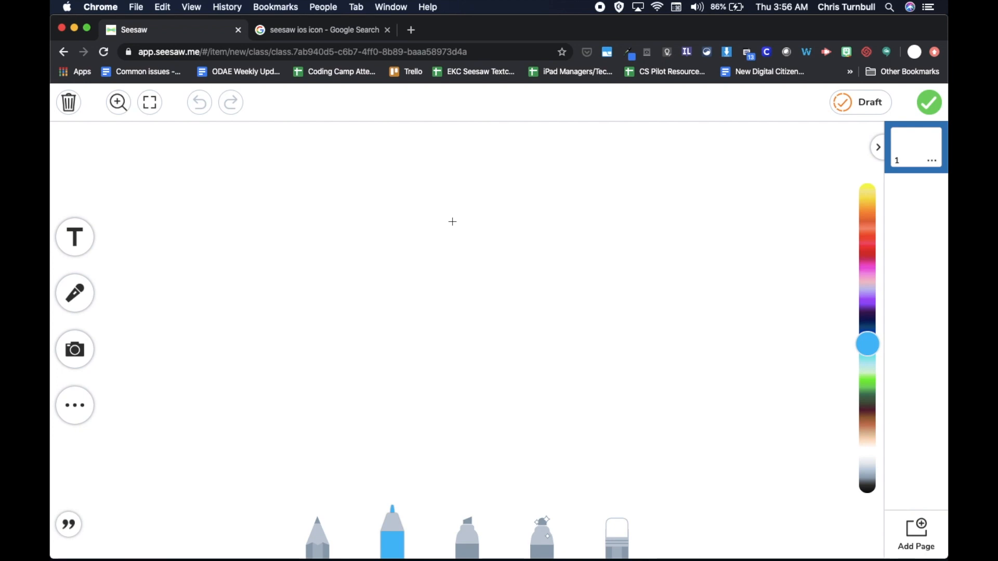
Apply the teal-to-blue gradient swatch as the page background
{"action": "left_click", "coordinate": [75, 405]}
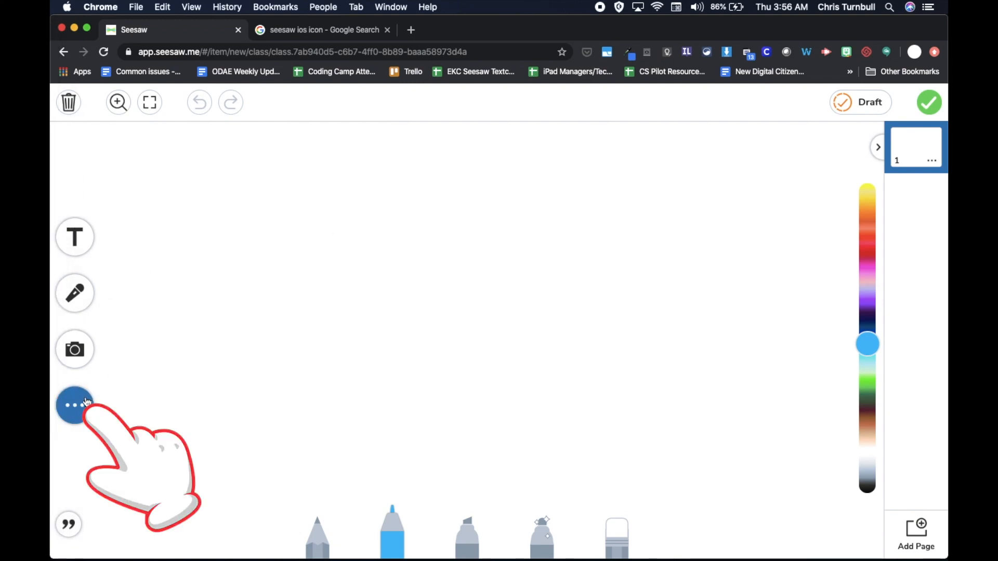
{"action": "left_click", "coordinate": [74, 405]}
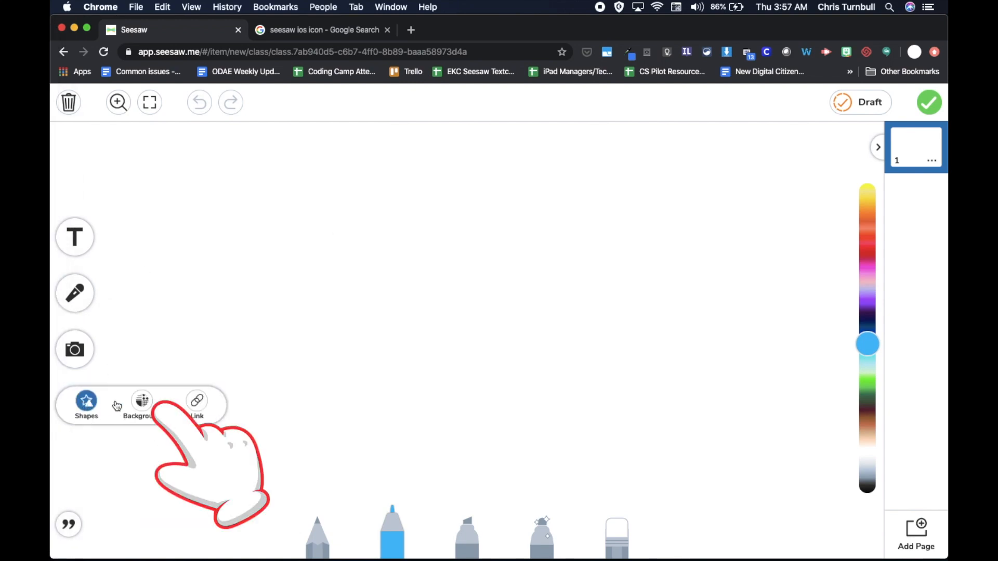
{"action": "left_click", "coordinate": [141, 405]}
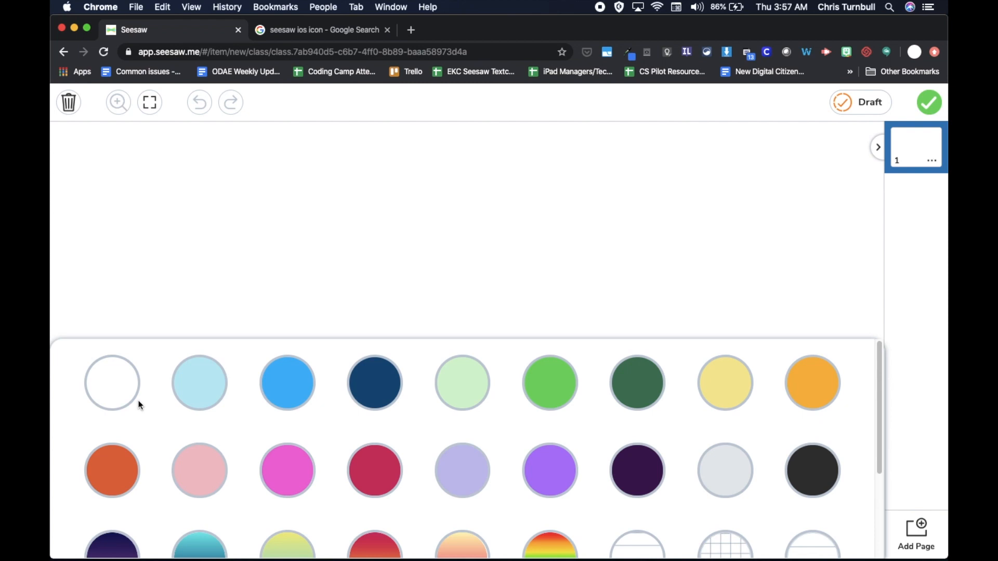
{"action": "mouse_move", "coordinate": [372, 441]}
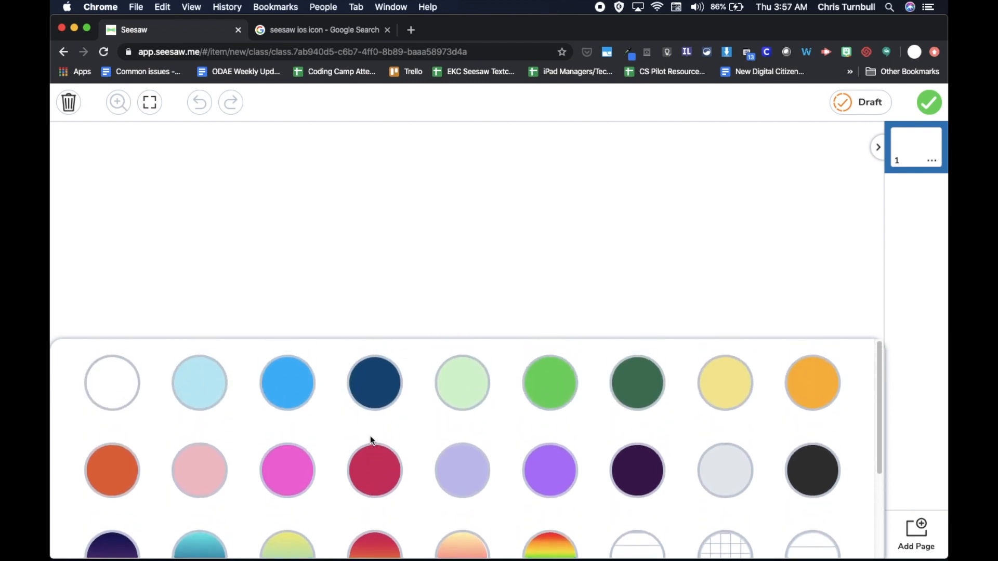
{"action": "scroll", "scroll_direction": "down", "scroll_amount": 3}
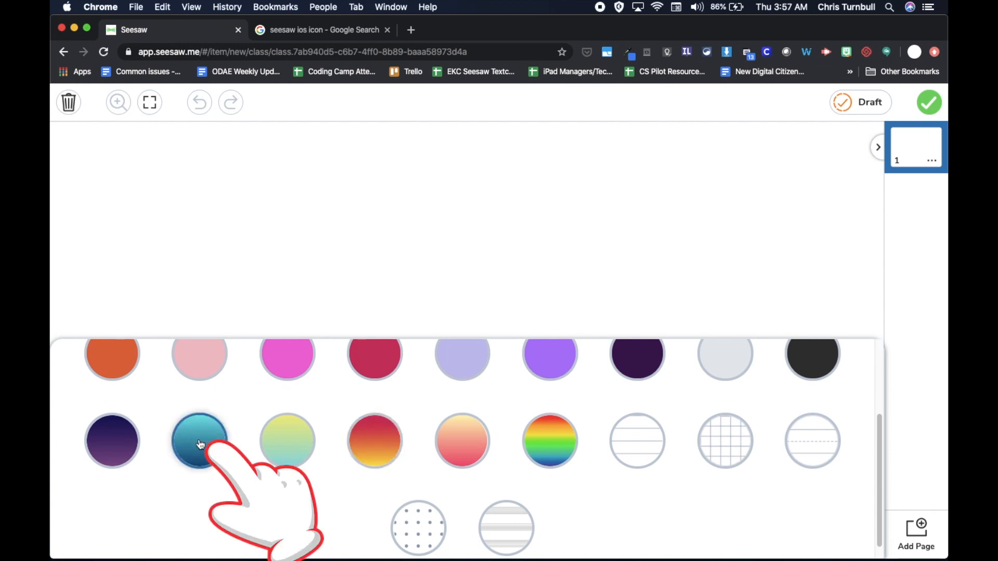
{"action": "left_click", "coordinate": [198, 441]}
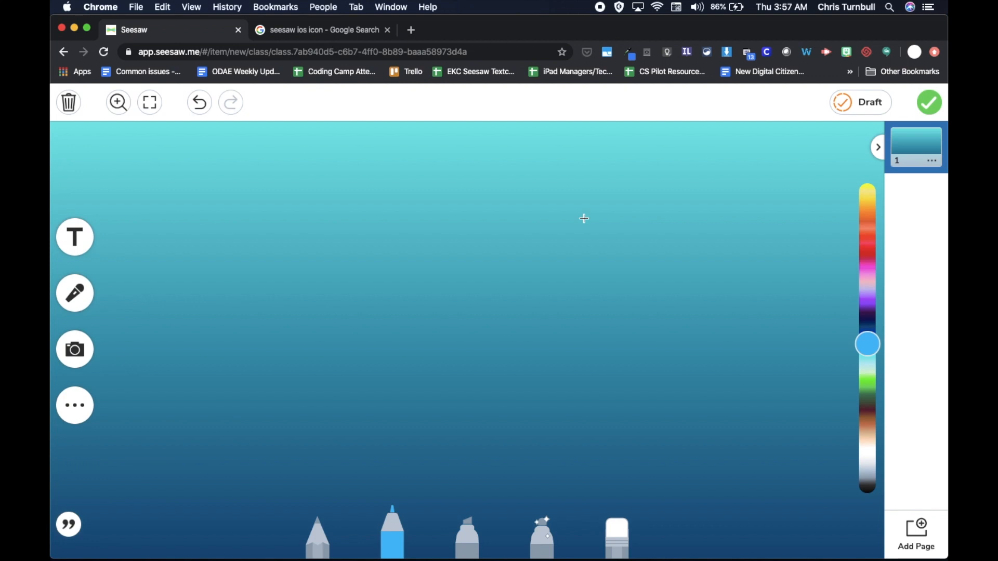
{"action": "mouse_move", "coordinate": [353, 386]}
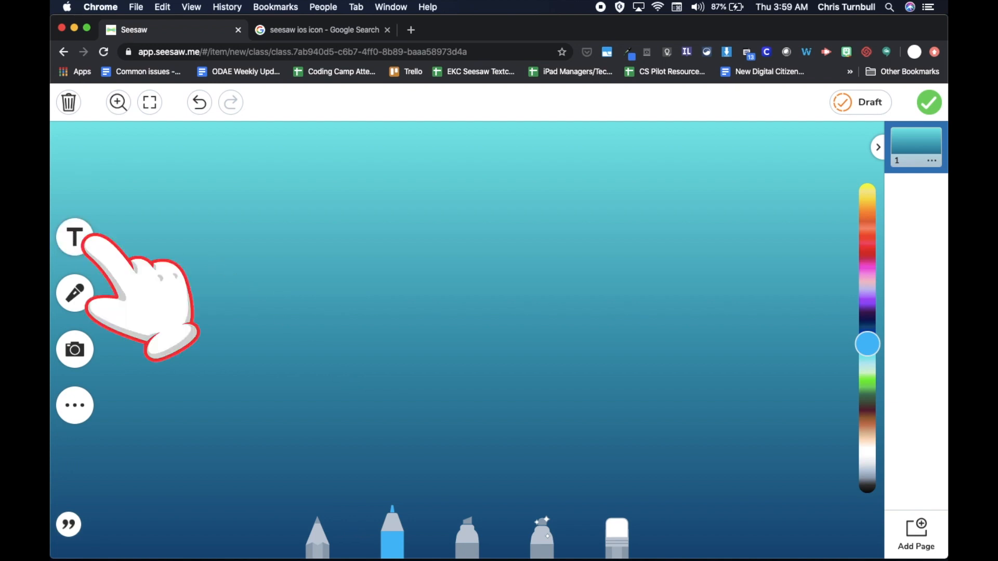
Add a text box near the top reading 'Monday, September 14, 2020'
{"action": "left_click", "coordinate": [74, 237]}
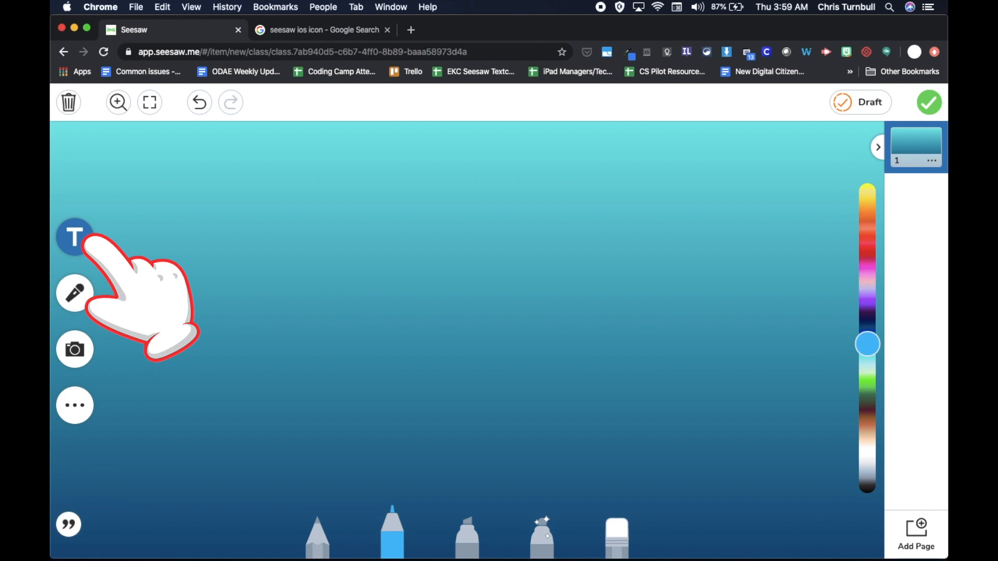
{"action": "left_click", "coordinate": [75, 237]}
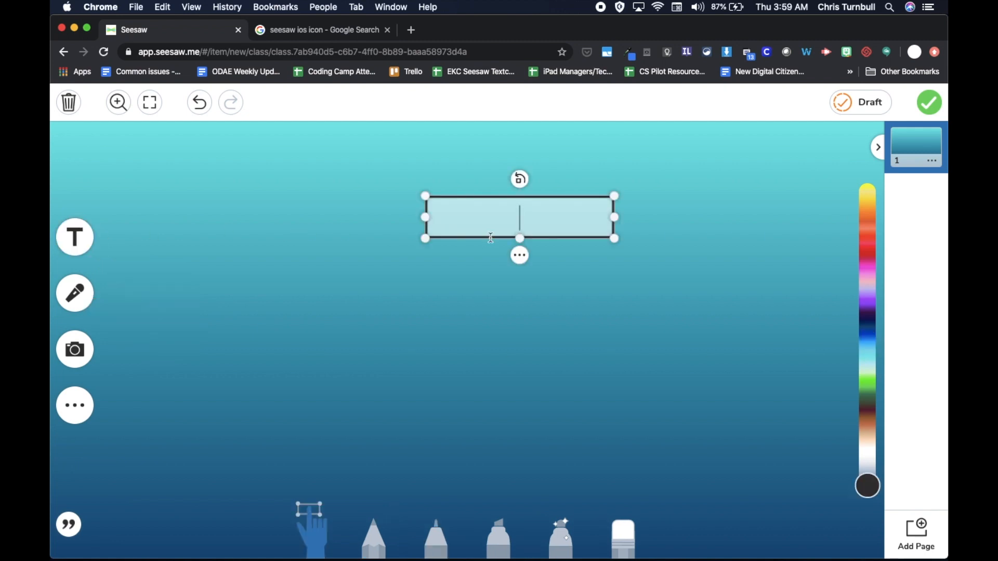
{"action": "type", "text": "Monday"}
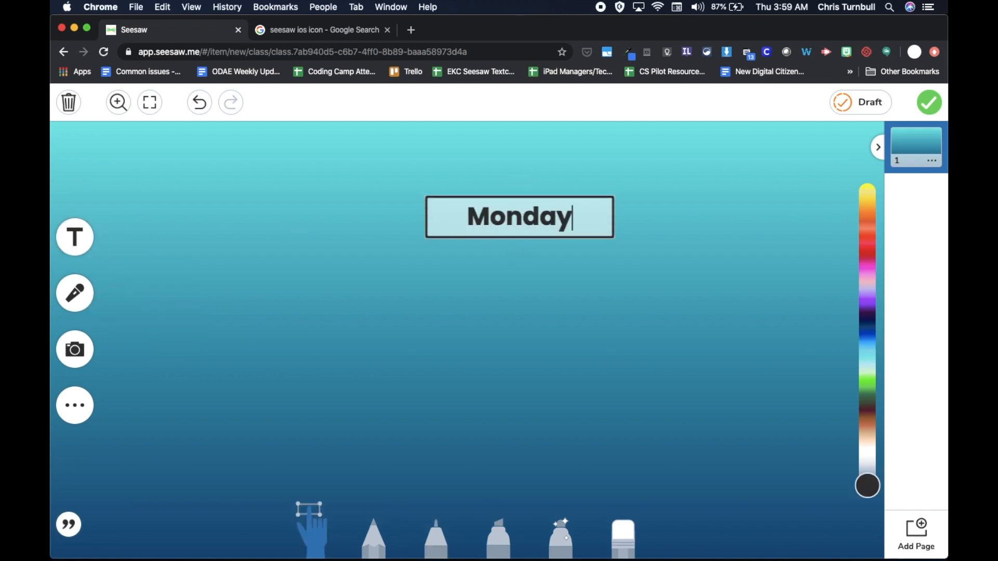
{"action": "type", "text": ","}
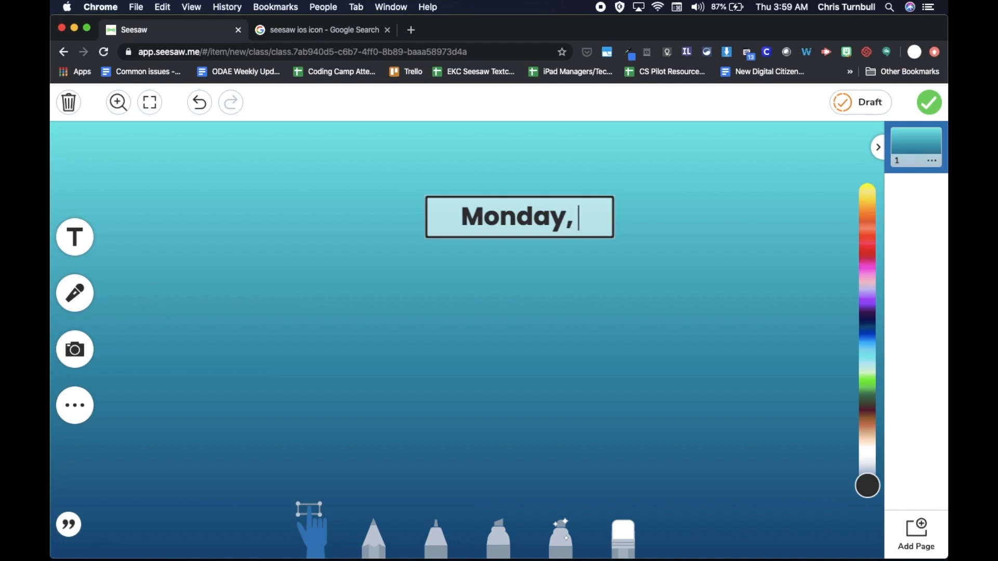
{"action": "type", "text": "Septembe"}
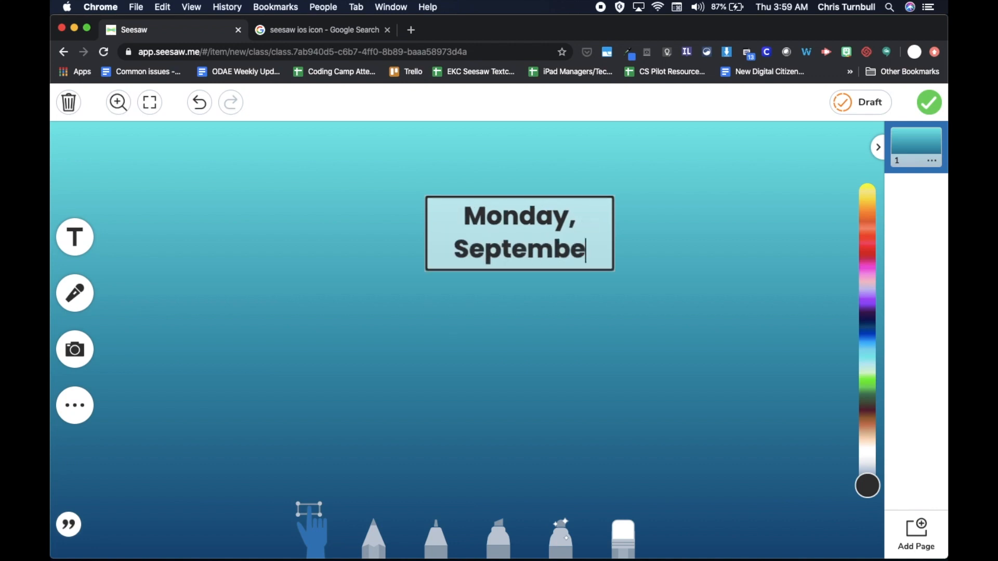
{"action": "type", "text": "r 14"}
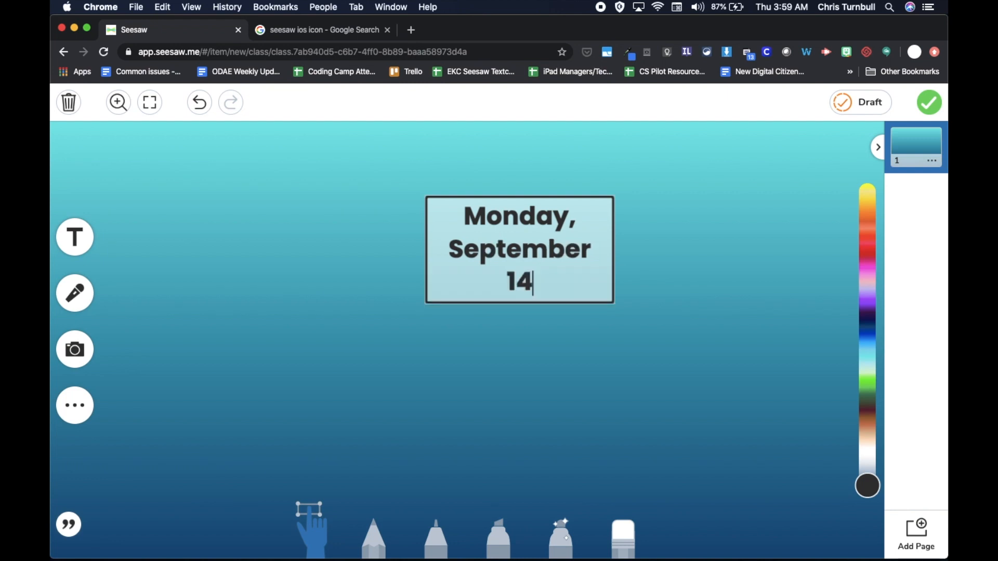
{"action": "type", "text": ", 202"}
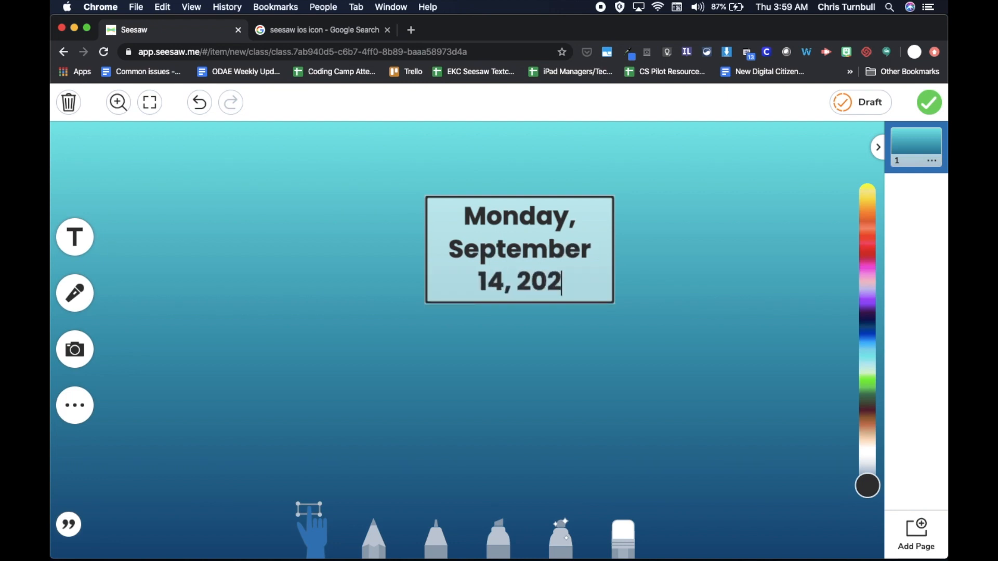
{"action": "type", "text": "0"}
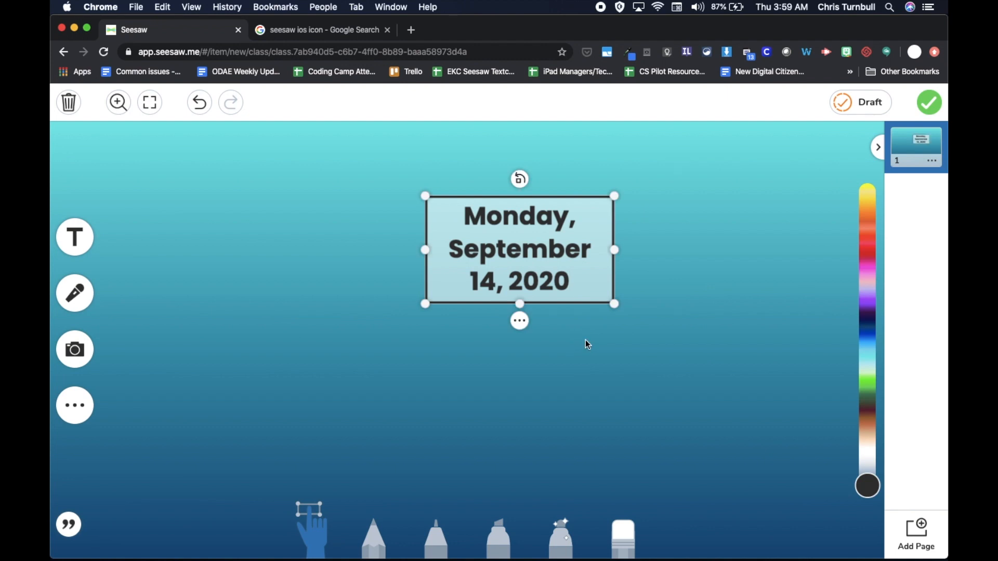
{"action": "mouse_move", "coordinate": [613, 248]}
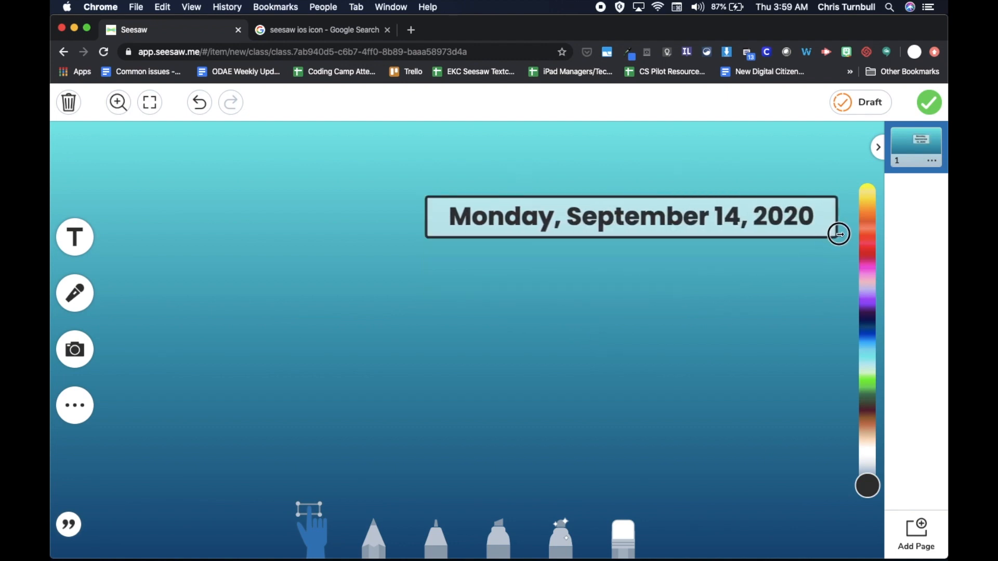
Move the date heading up, shrink it, and centre it at the top of the page
{"action": "left_click_drag", "start_coordinate": [837, 234], "coordinate": [634, 180]}
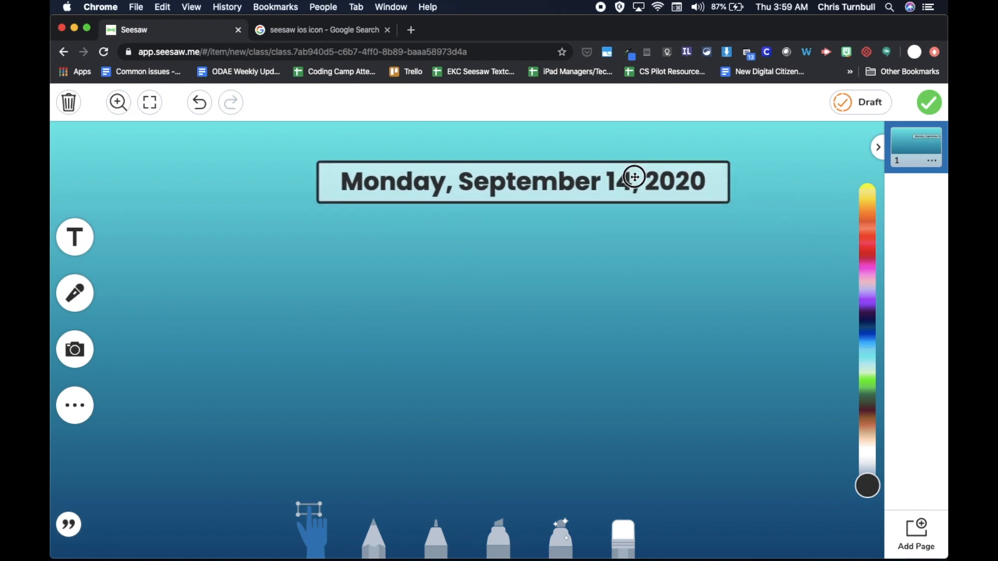
{"action": "left_click_drag", "start_coordinate": [634, 177], "coordinate": [629, 158]}
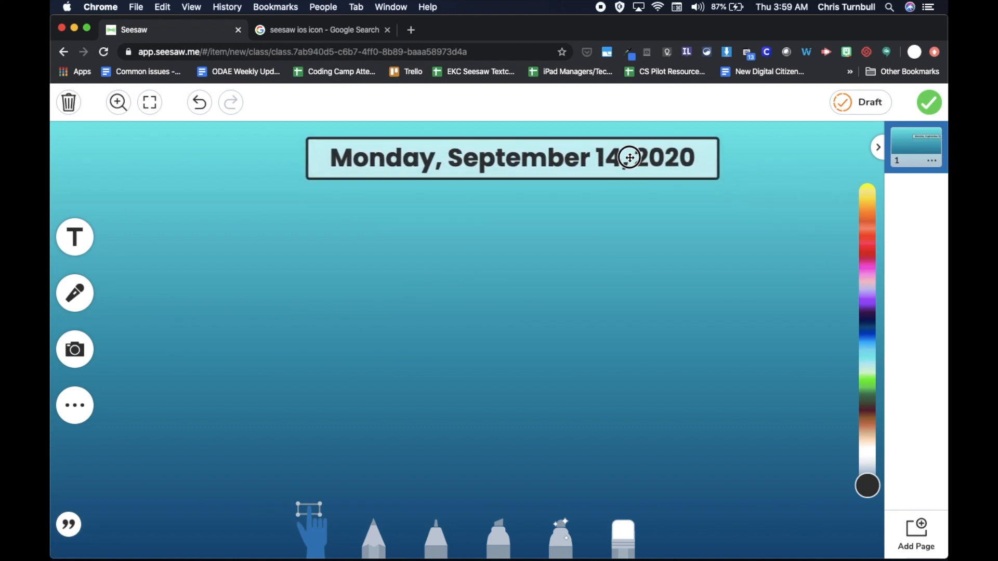
{"action": "left_click", "coordinate": [629, 158]}
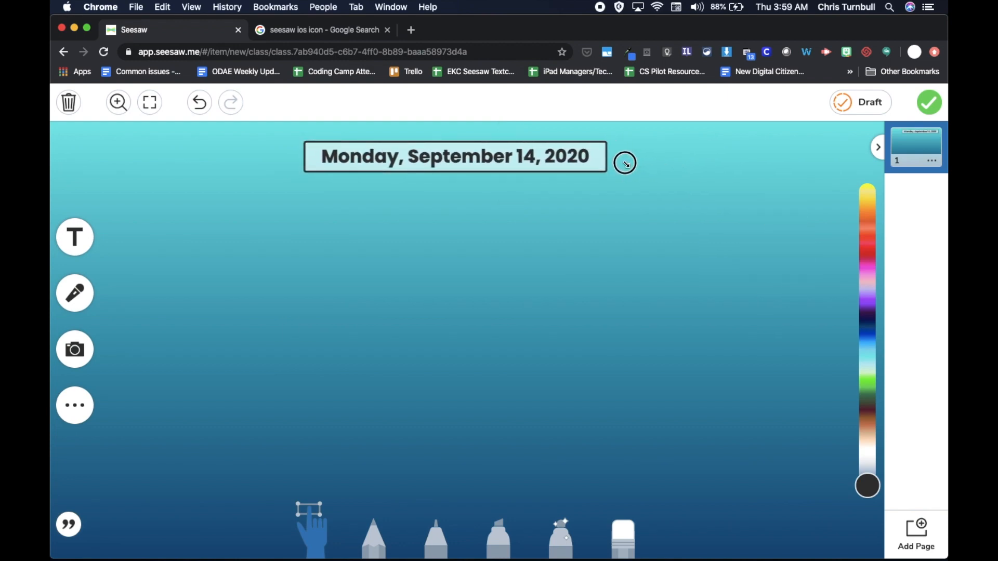
{"action": "left_click_drag", "start_coordinate": [624, 162], "coordinate": [568, 146]}
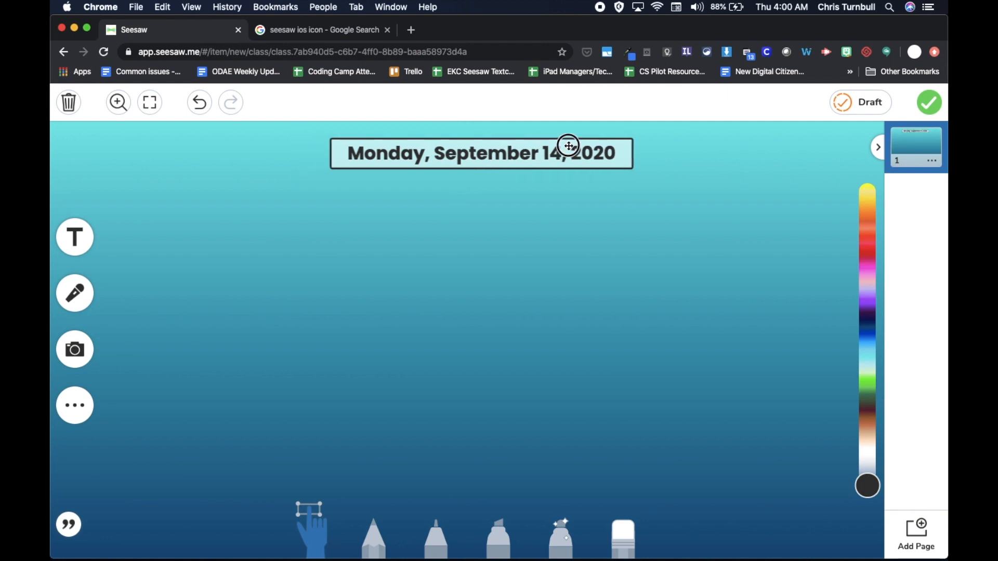
{"action": "left_click_drag", "start_coordinate": [568, 146], "coordinate": [551, 146]}
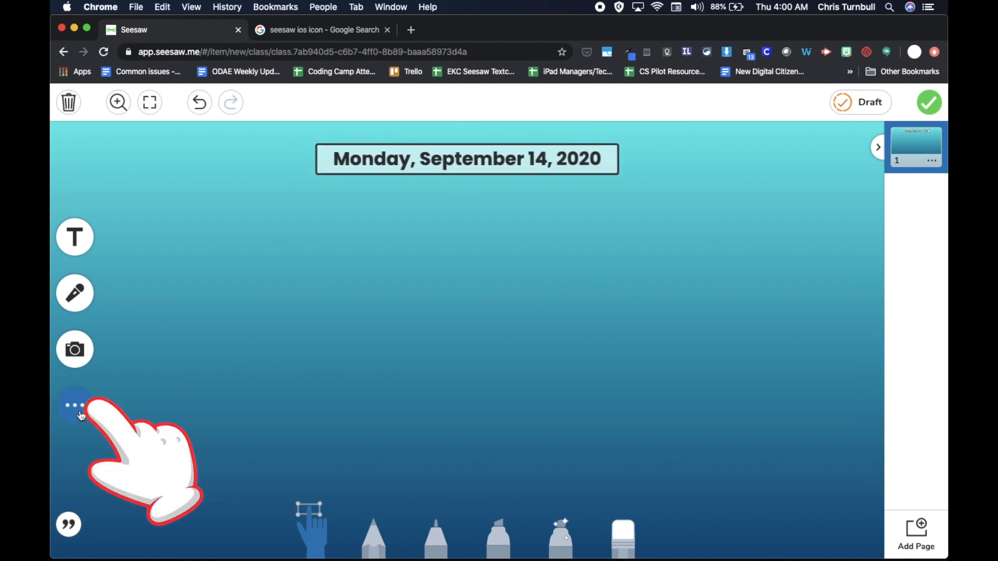
Add a blue square from the shapes library and move it left beneath the heading
{"action": "left_click", "coordinate": [75, 405]}
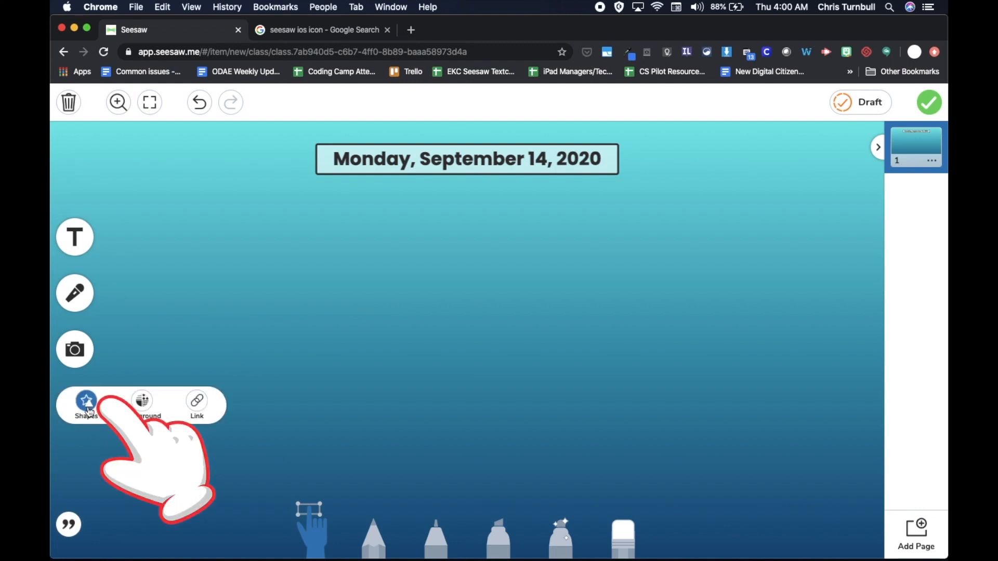
{"action": "left_click", "coordinate": [86, 401]}
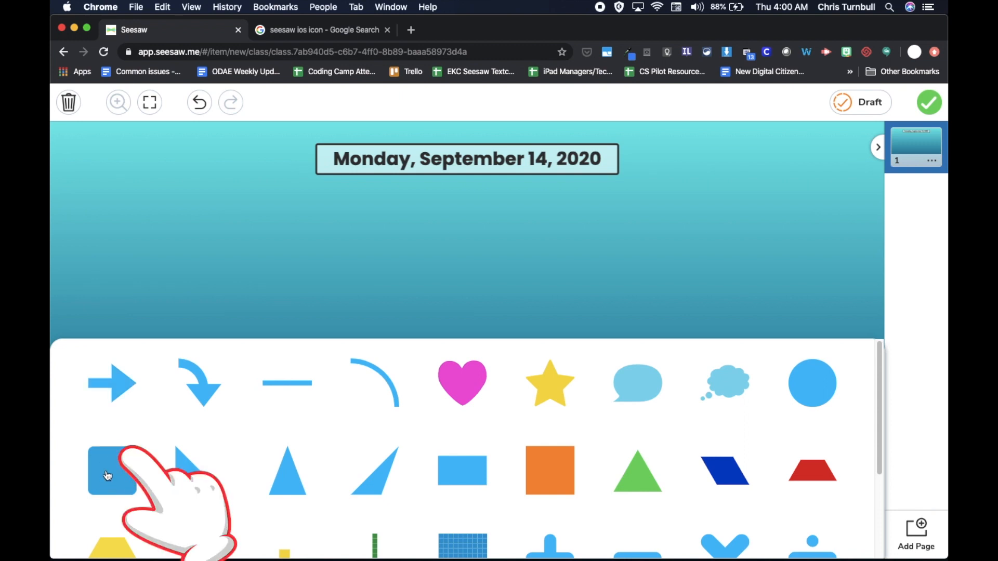
{"action": "left_click", "coordinate": [111, 469]}
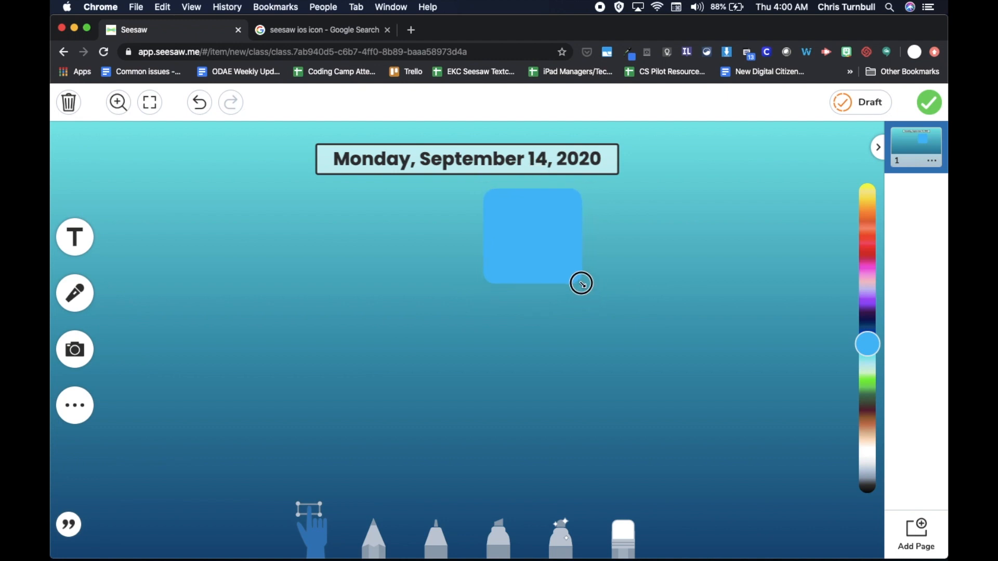
{"action": "left_click_drag", "start_coordinate": [580, 283], "coordinate": [567, 276]}
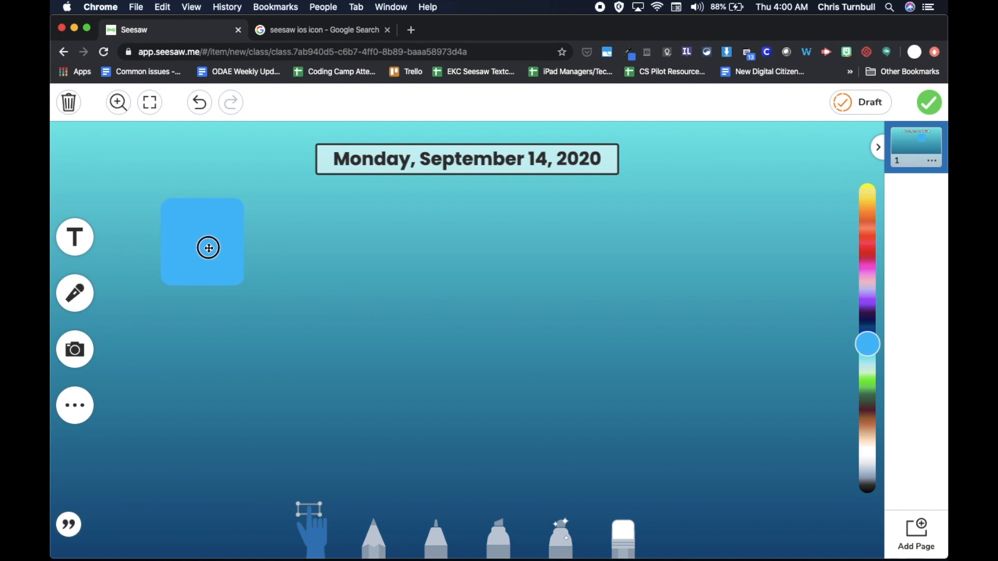
Duplicate the blue square and stretch the copy into a wide rectangle beside it
{"action": "left_click", "coordinate": [202, 243]}
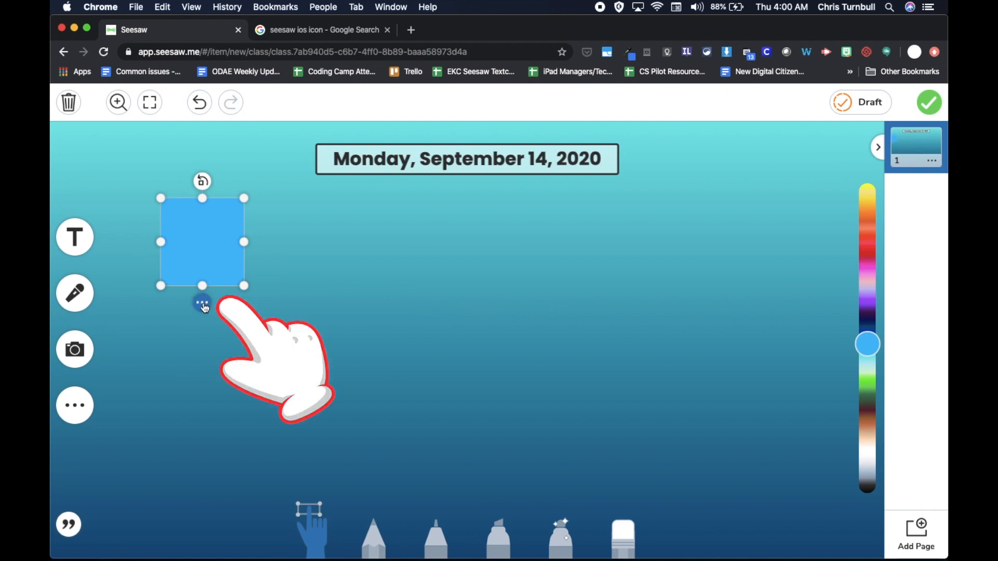
{"action": "left_click", "coordinate": [202, 303]}
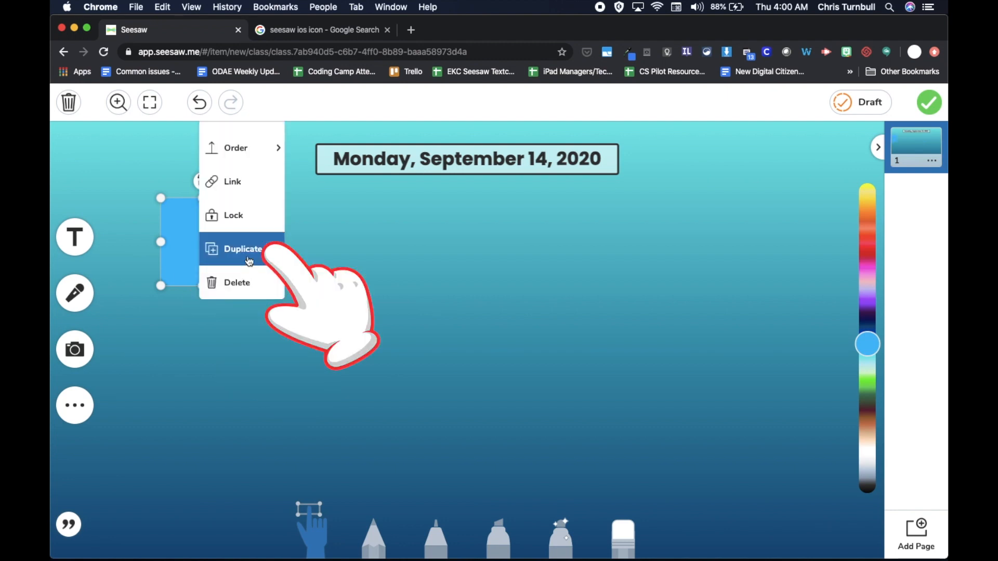
{"action": "left_click", "coordinate": [243, 249]}
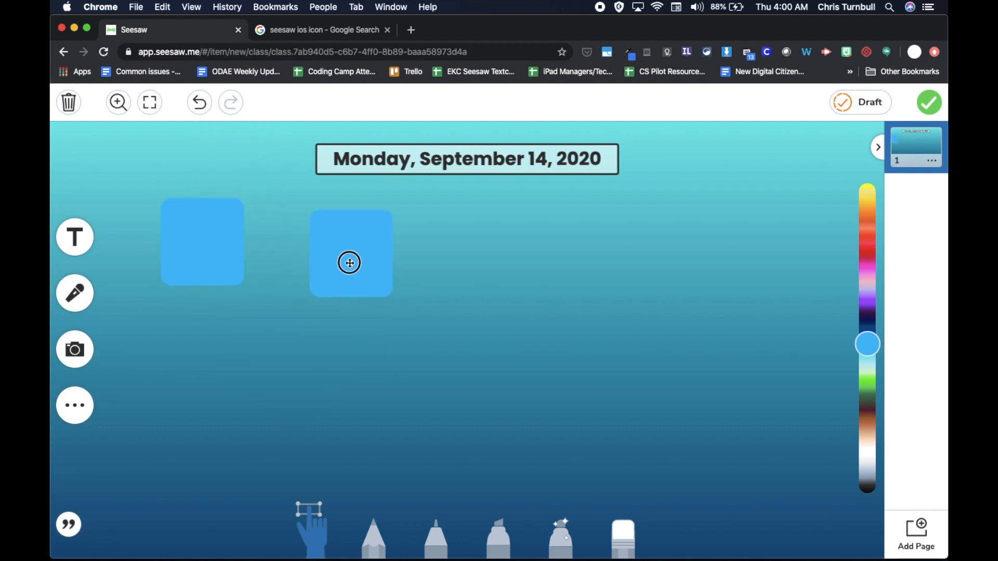
{"action": "left_click", "coordinate": [350, 263]}
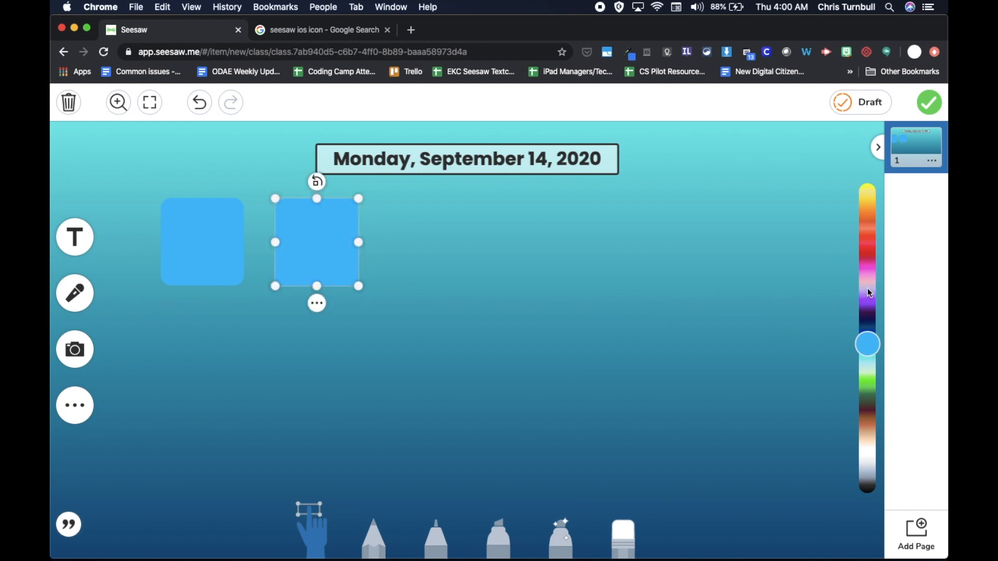
{"action": "mouse_move", "coordinate": [727, 368]}
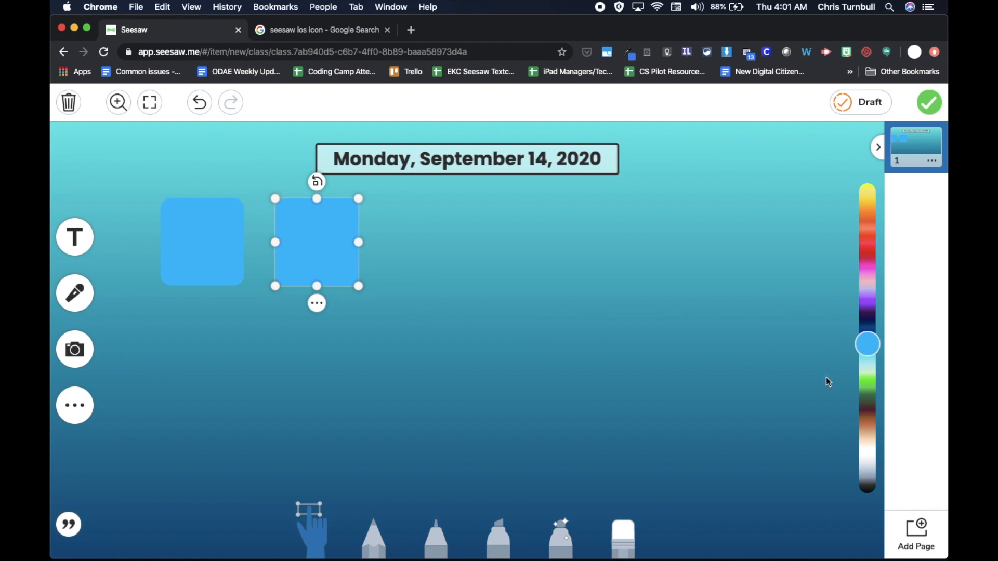
{"action": "mouse_move", "coordinate": [354, 279]}
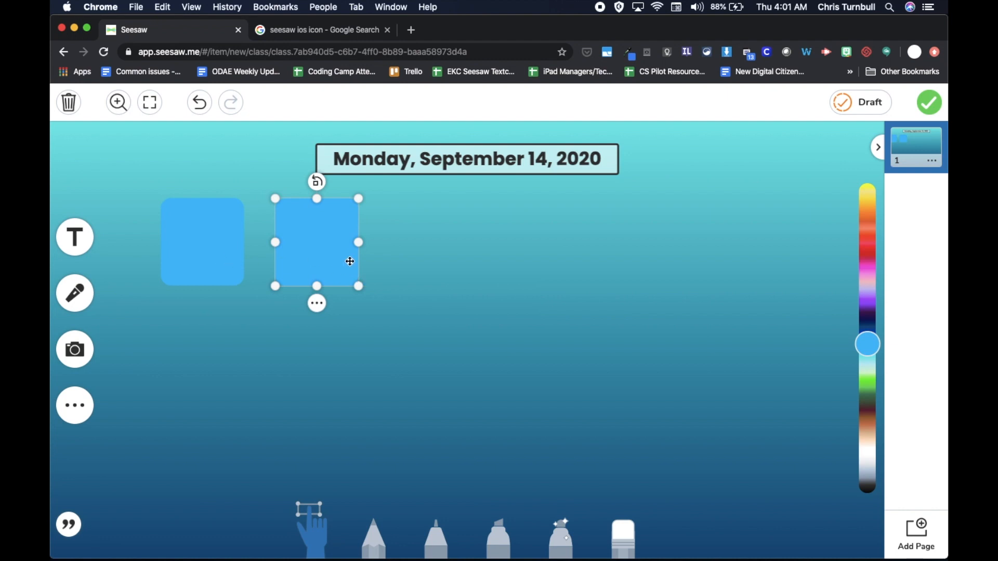
{"action": "mouse_move", "coordinate": [356, 243]}
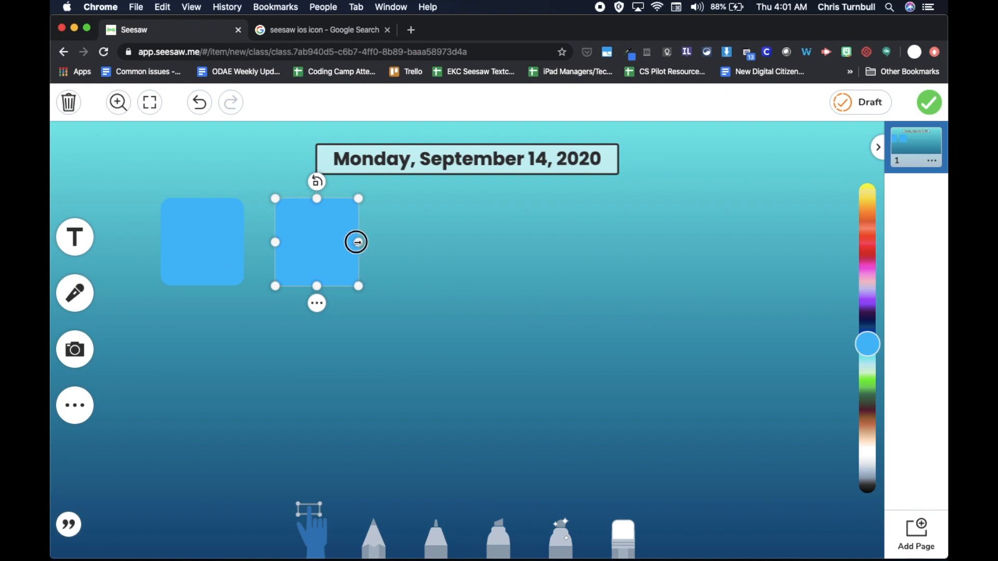
{"action": "left_click_drag", "start_coordinate": [356, 242], "coordinate": [519, 266]}
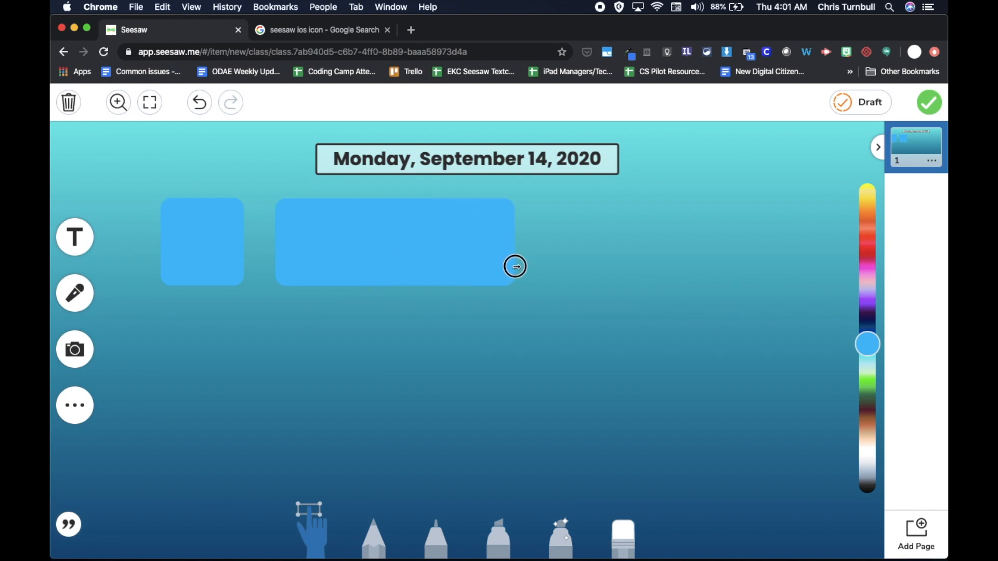
{"action": "left_click_drag", "start_coordinate": [514, 266], "coordinate": [520, 266]}
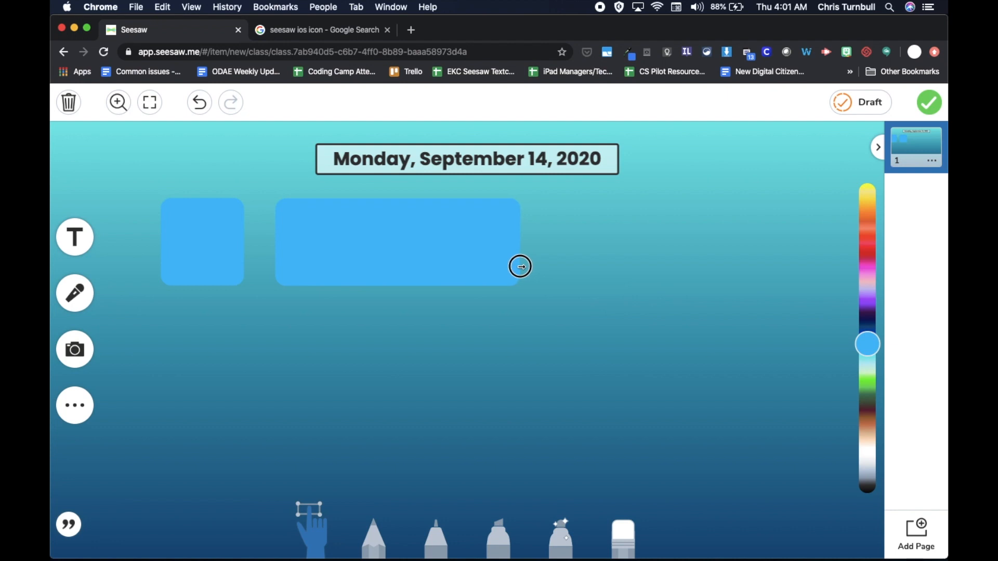
Duplicate the first square twice more, placing the copies as third and fourth shapes in the row
{"action": "left_click", "coordinate": [202, 242]}
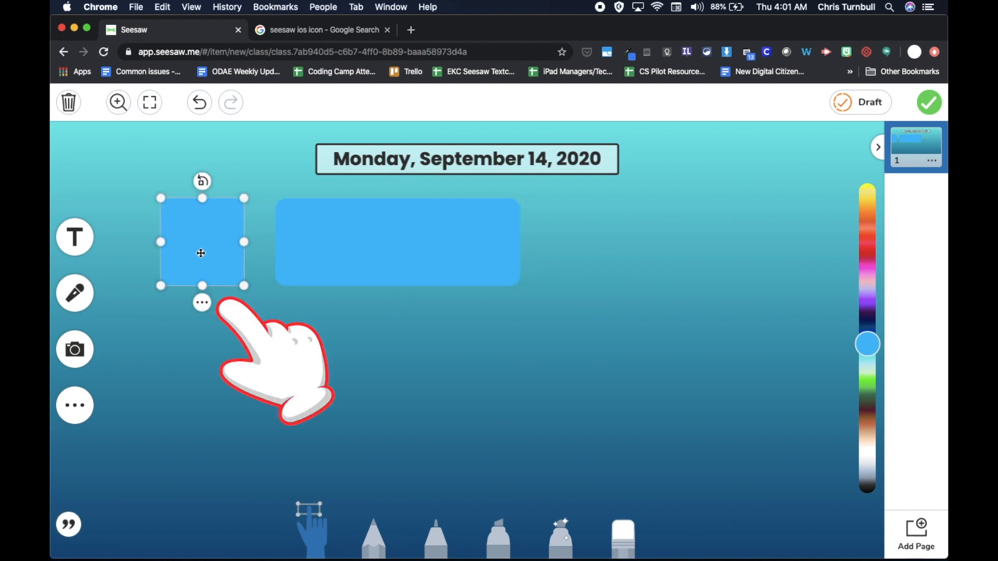
{"action": "left_click", "coordinate": [202, 302]}
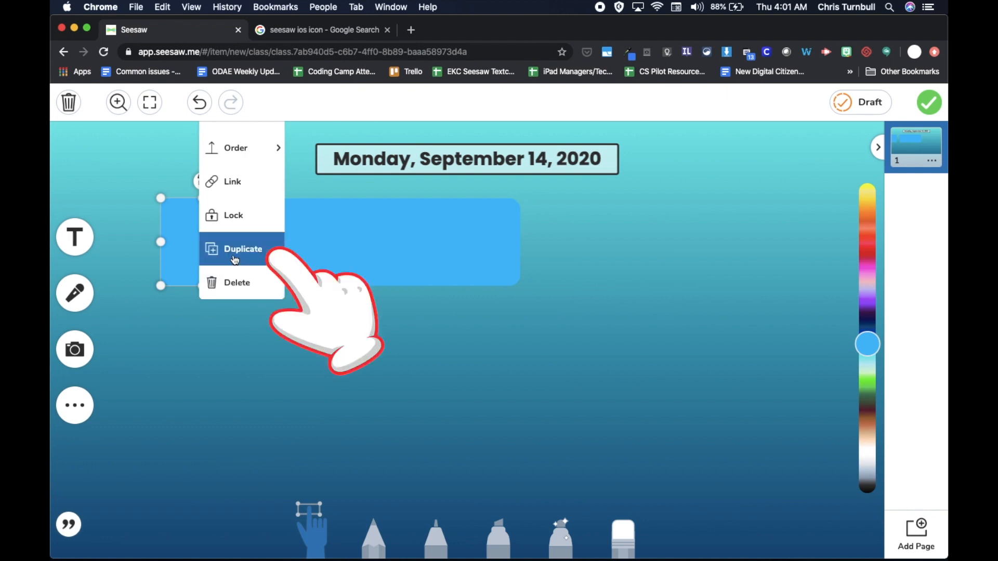
{"action": "left_click", "coordinate": [242, 248]}
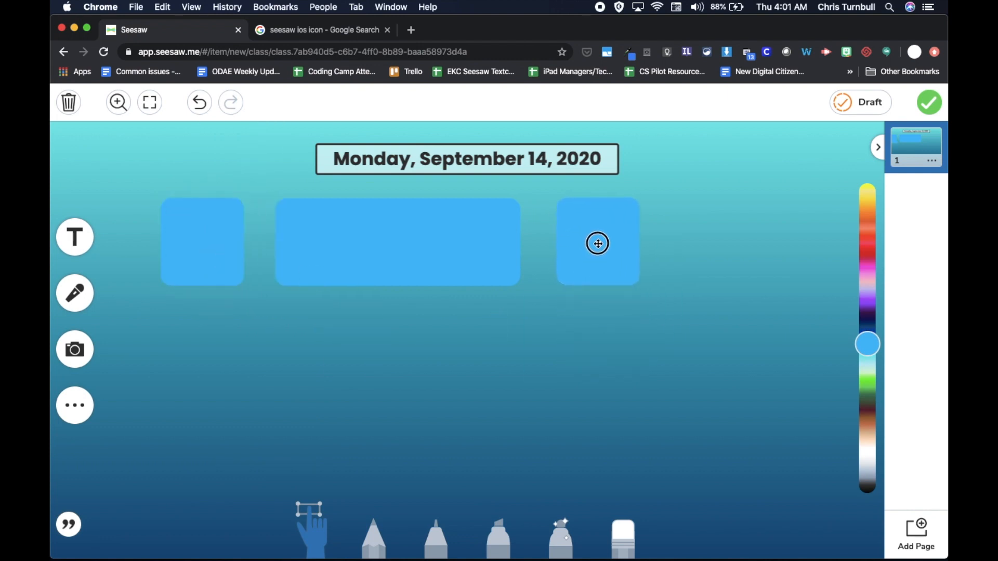
{"action": "left_click", "coordinate": [596, 243]}
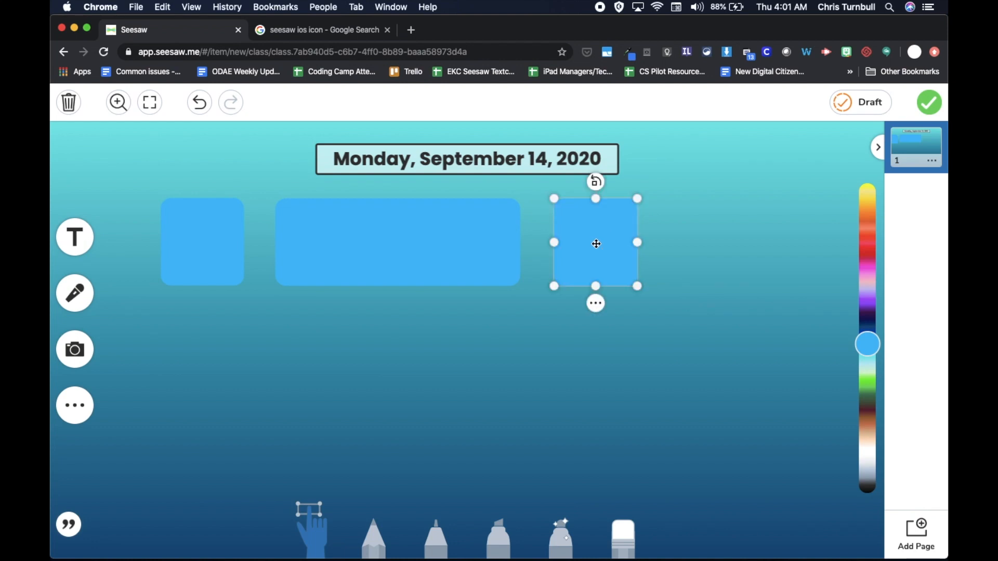
{"action": "left_click", "coordinate": [595, 302]}
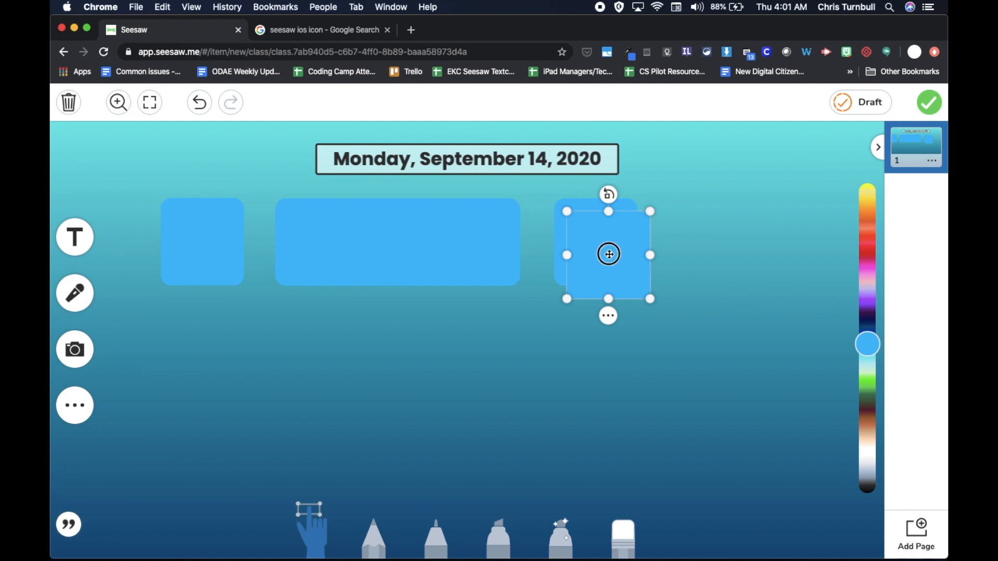
{"action": "left_click_drag", "start_coordinate": [608, 253], "coordinate": [701, 240]}
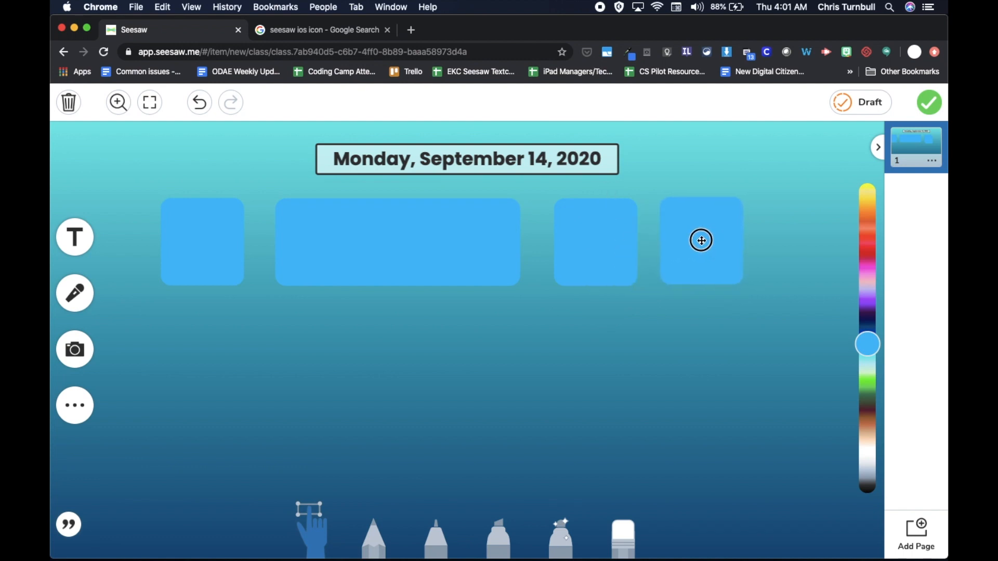
Arrange the four blue shapes into an even row beneath the date heading
{"action": "left_click", "coordinate": [701, 240]}
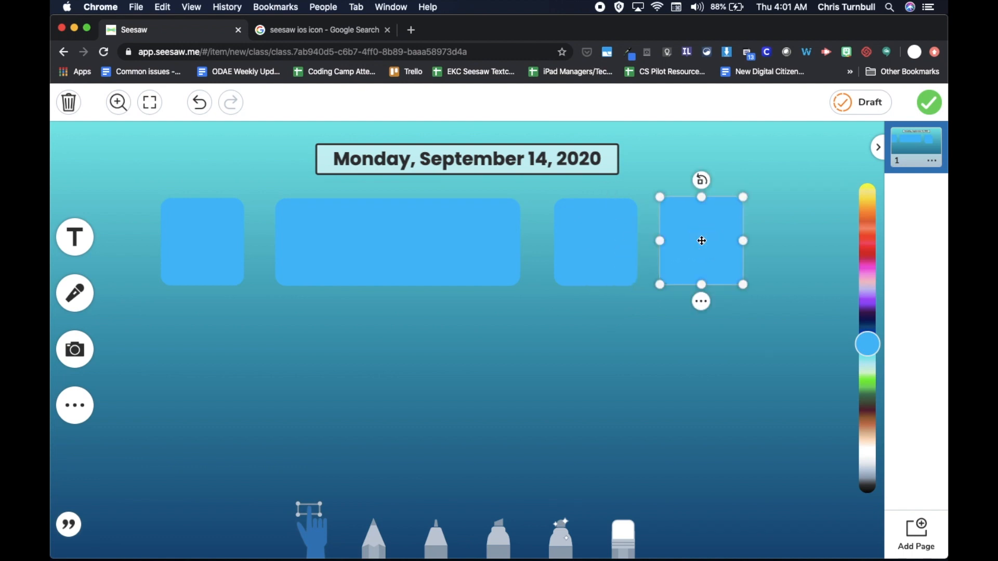
{"action": "left_click_drag", "start_coordinate": [701, 240], "coordinate": [185, 240]}
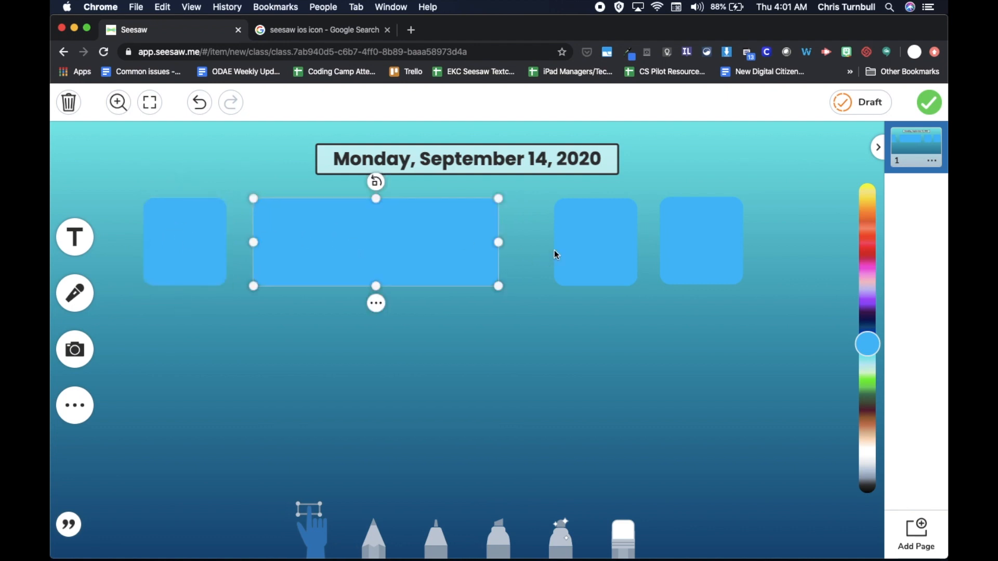
{"action": "left_click", "coordinate": [595, 240]}
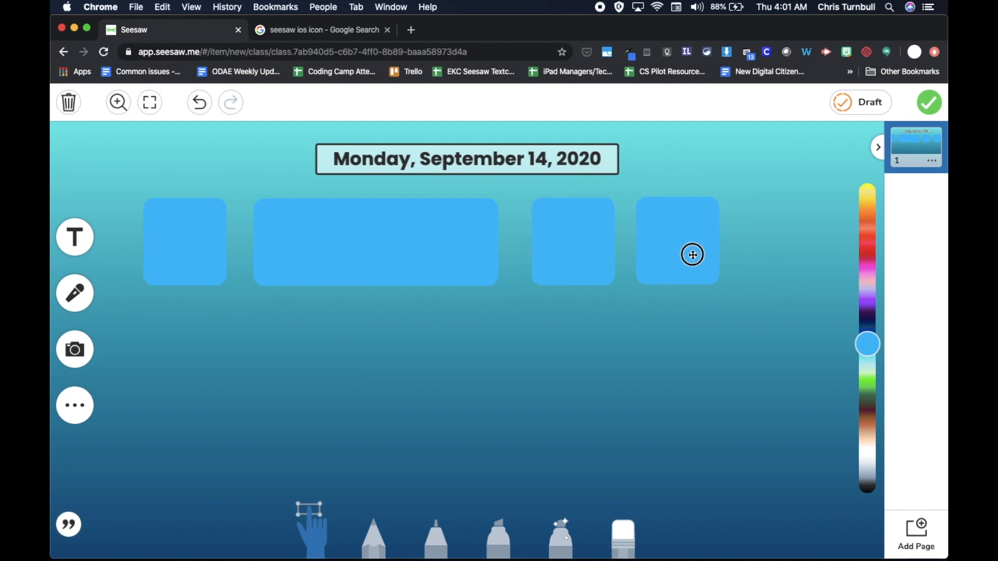
{"action": "left_click", "coordinate": [676, 242]}
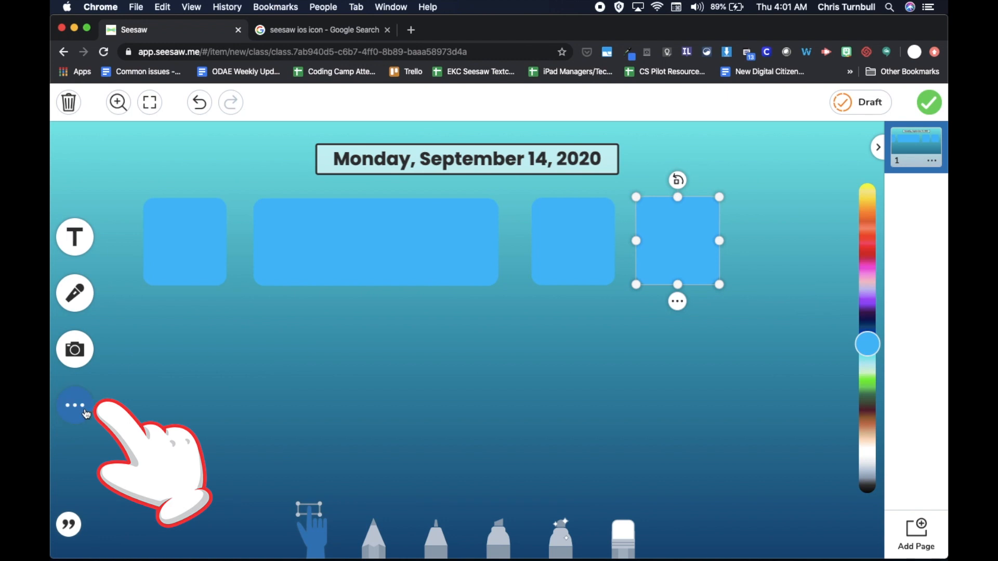
Bring up the shapes collection to add a gold square at the row's right end
{"action": "left_click", "coordinate": [75, 405]}
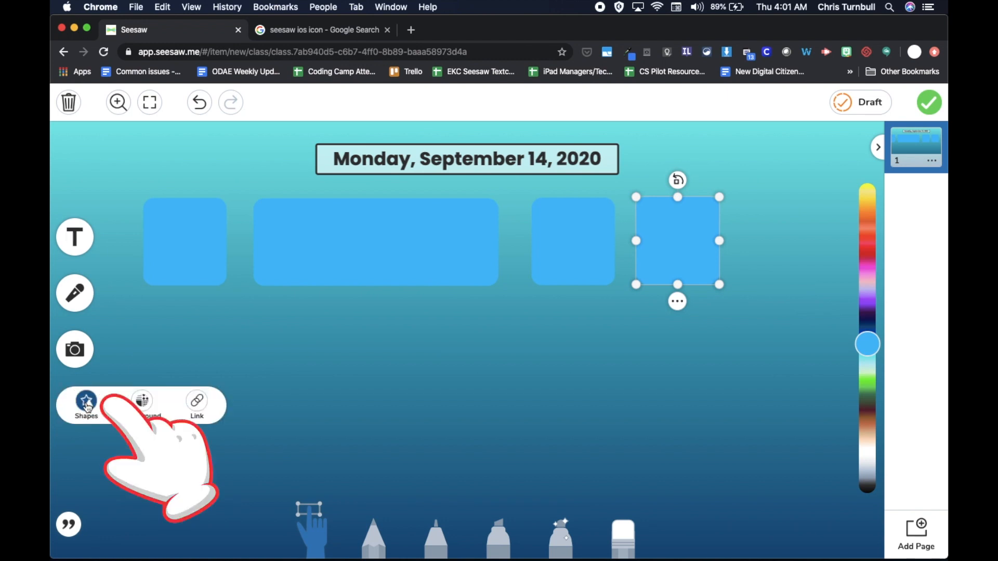
{"action": "left_click", "coordinate": [86, 406]}
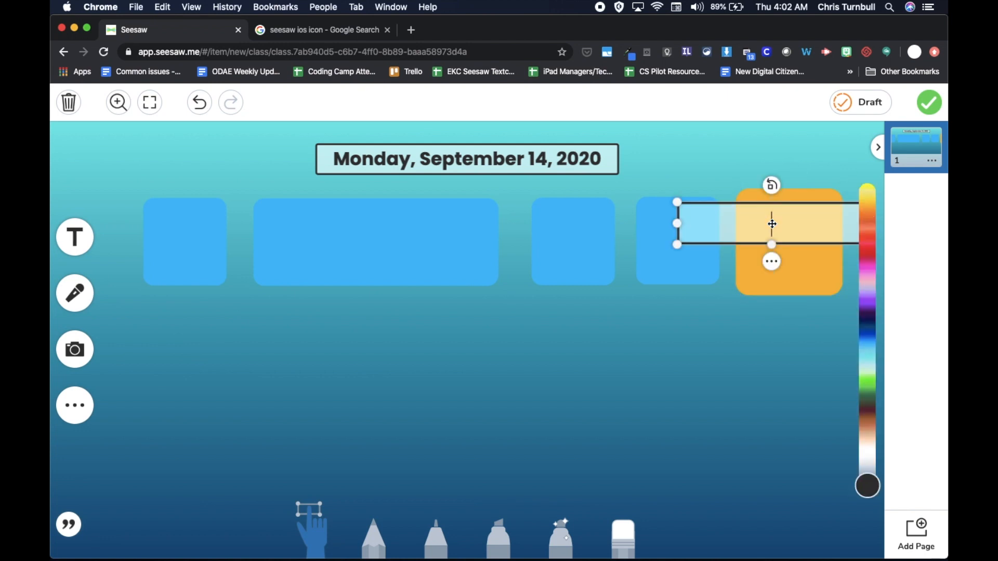
Type the label 'Google Meet meeting code = turnbull' in the text box
{"action": "type", "text": "G"}
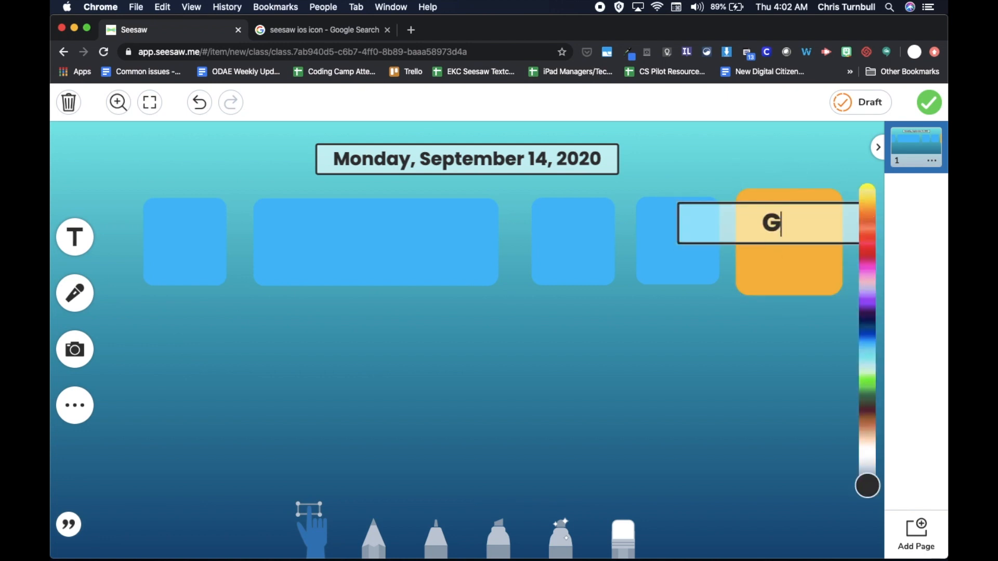
{"action": "type", "text": "oogle M"}
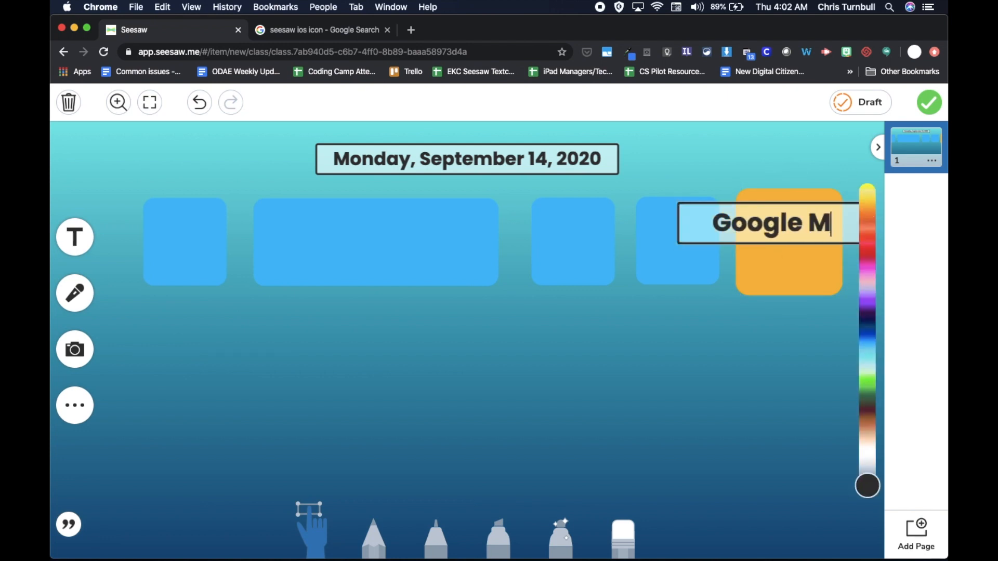
{"action": "type", "text": "eet"}
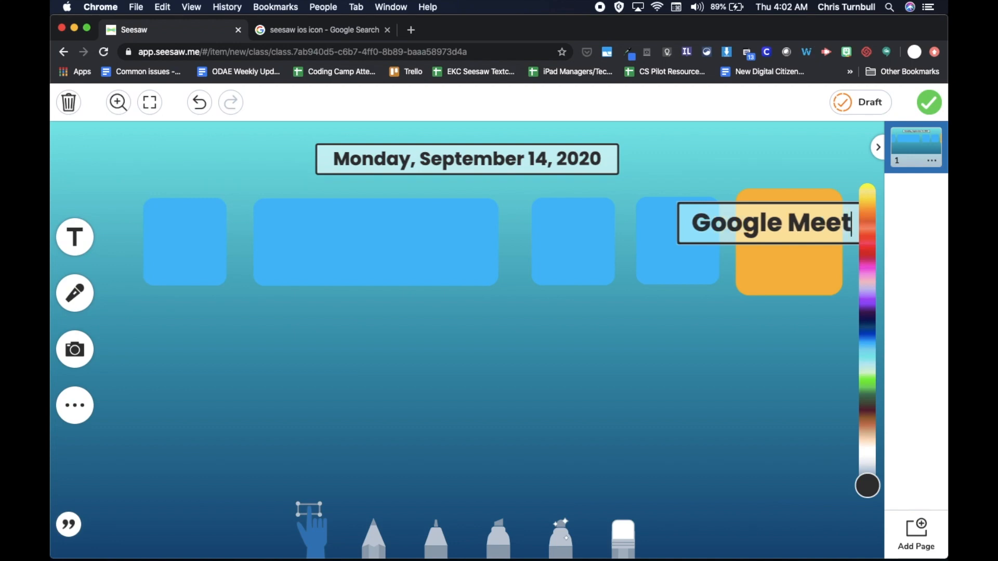
{"action": "type", "text": "meeting code"}
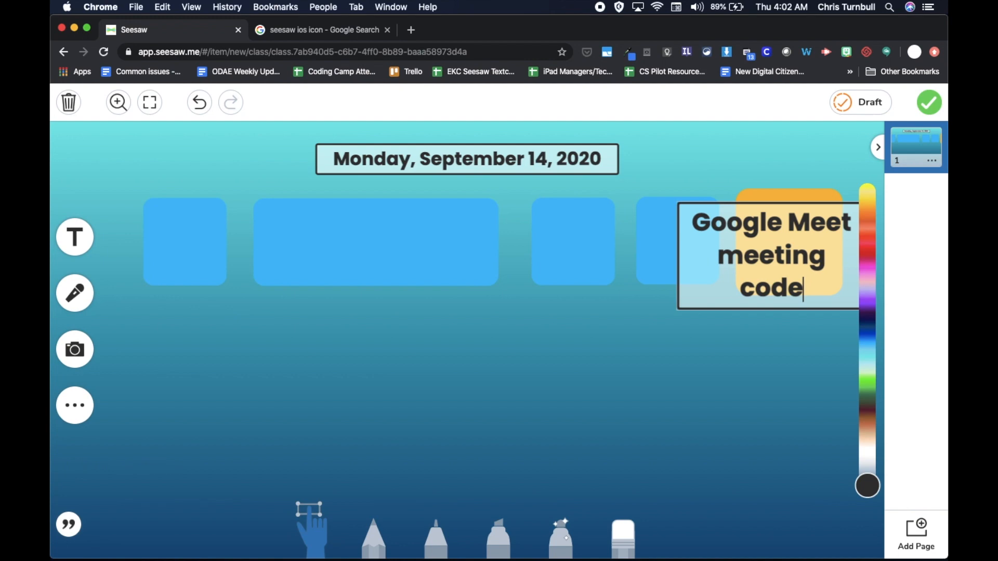
{"action": "type", "text": "="}
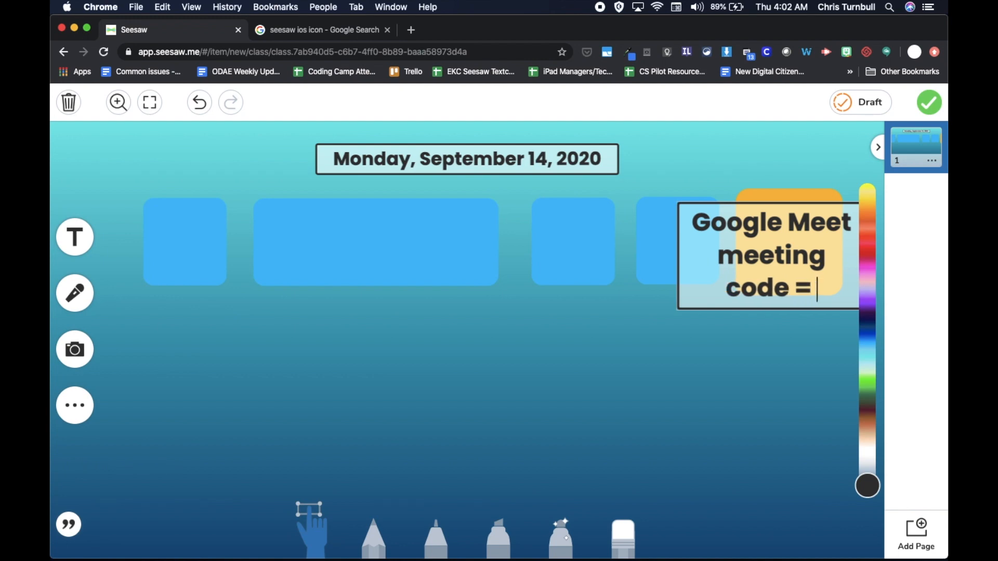
{"action": "type", "text": "turnbu"}
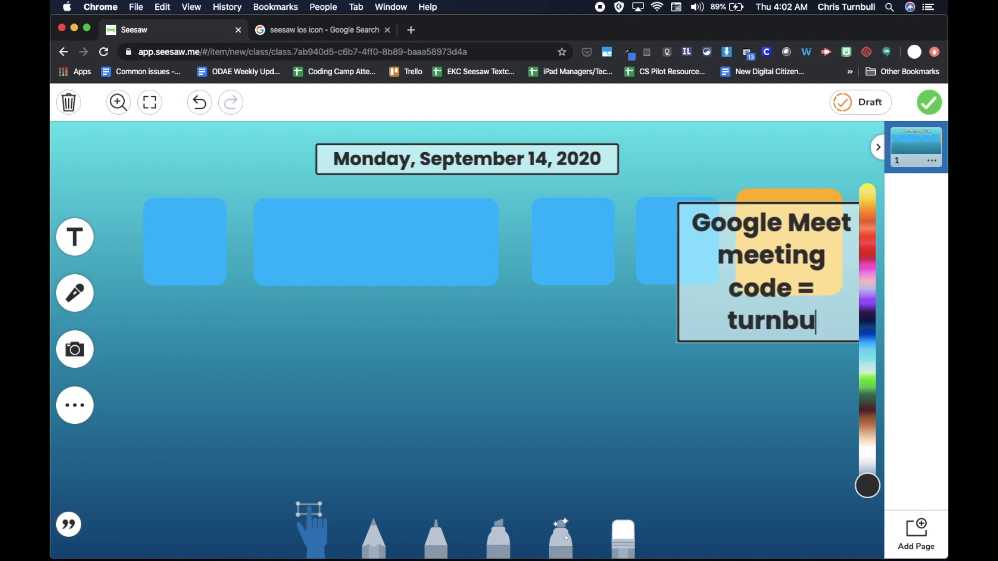
{"action": "type", "text": "ll"}
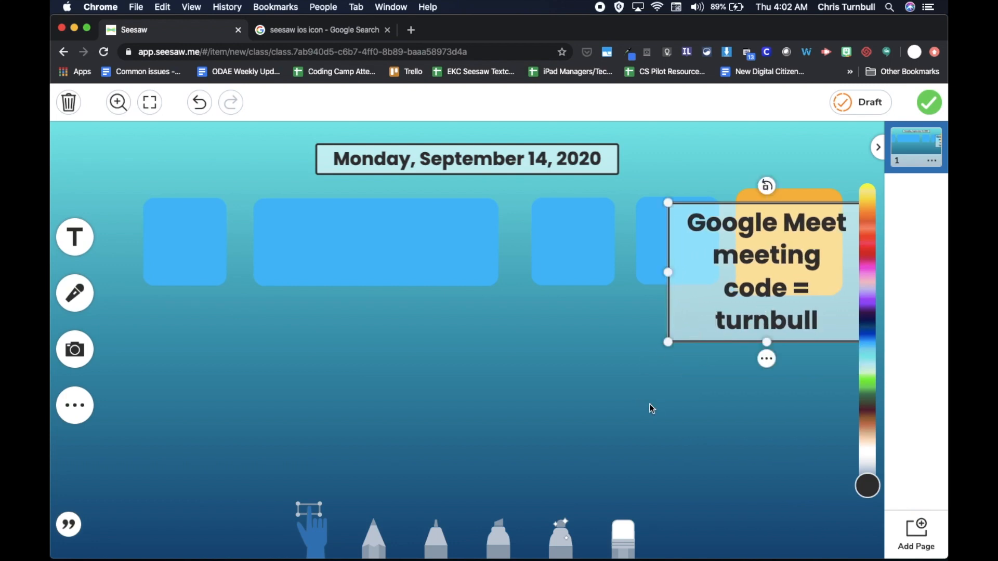
Set the Meet code text to no background and shrink it to fit inside the gold square
{"action": "left_click", "coordinate": [766, 359]}
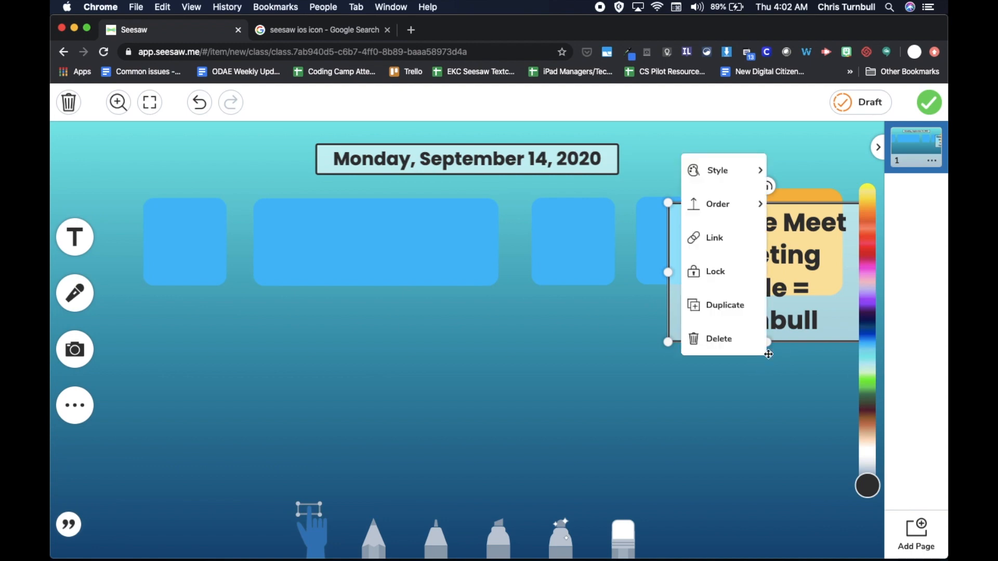
{"action": "left_click", "coordinate": [717, 170]}
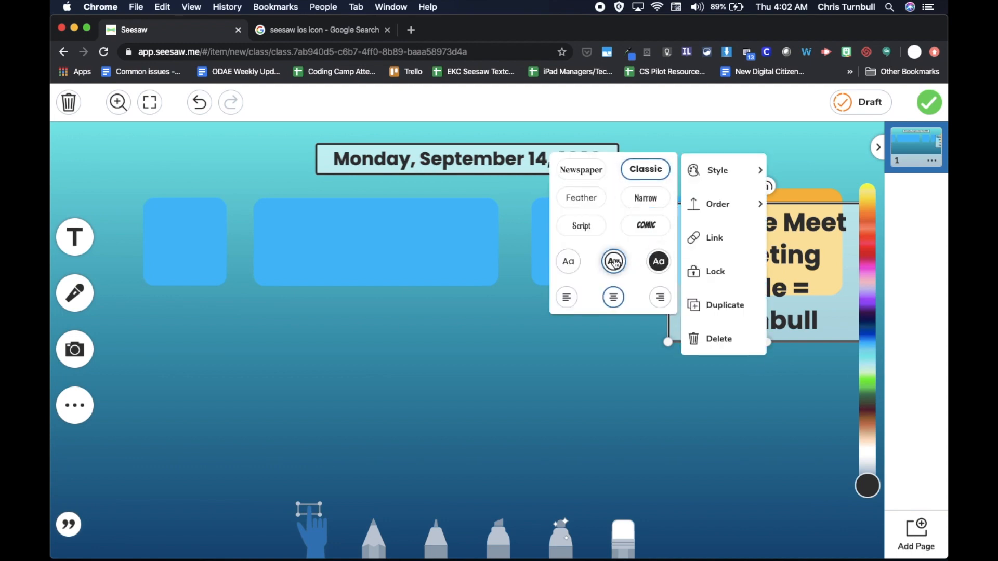
{"action": "left_click", "coordinate": [565, 262]}
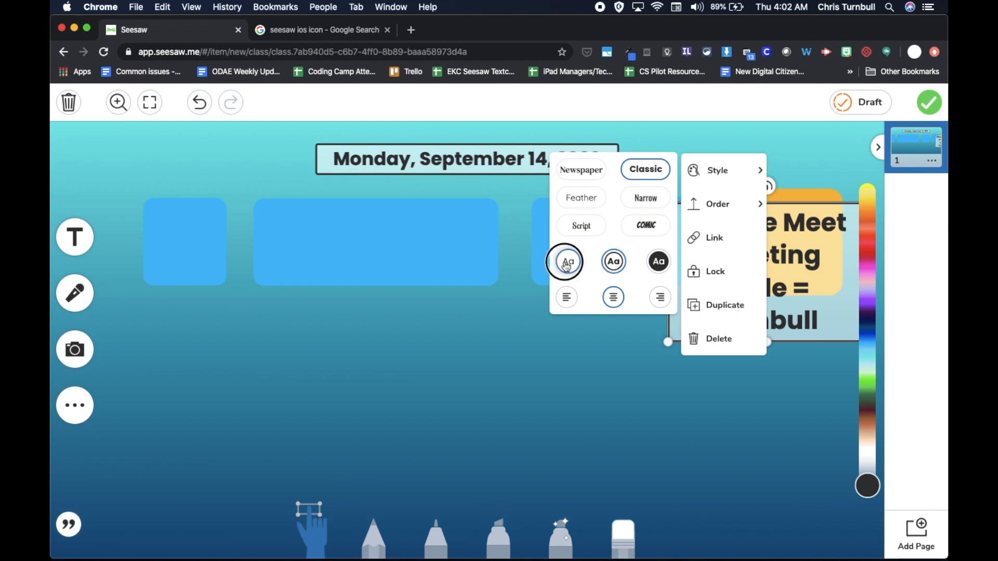
{"action": "left_click", "coordinate": [612, 262]}
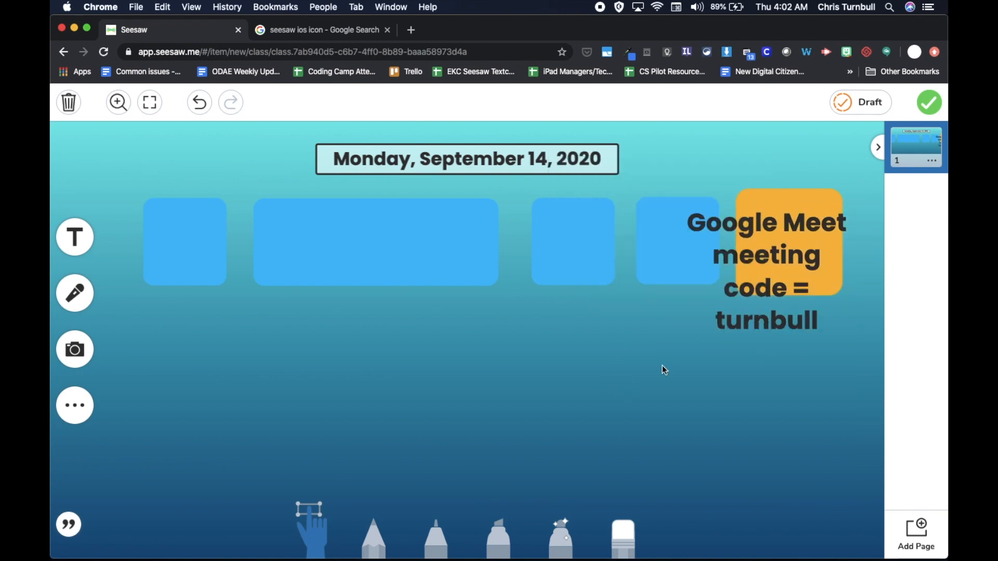
{"action": "left_click", "coordinate": [766, 270]}
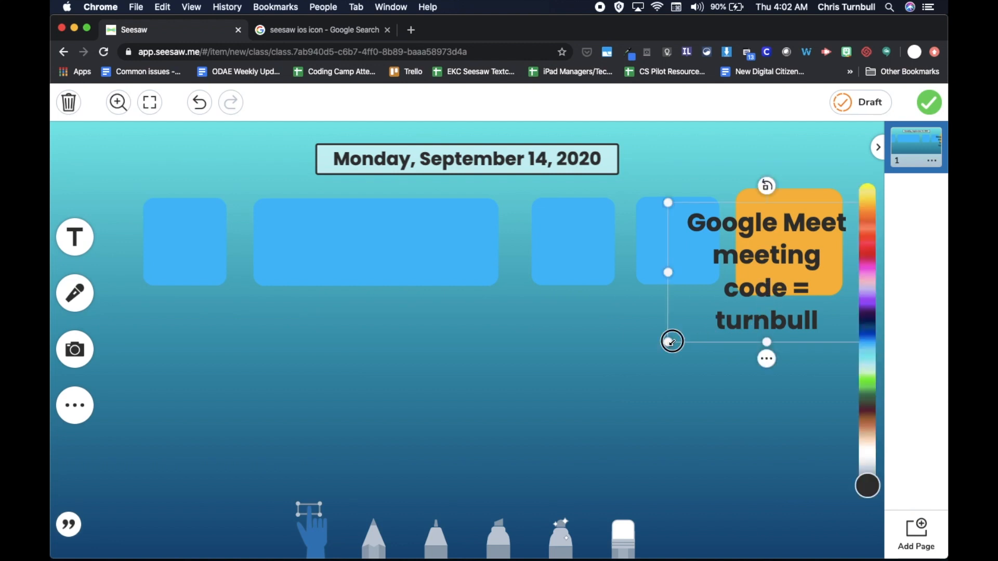
{"action": "left_click_drag", "start_coordinate": [672, 341], "coordinate": [741, 305]}
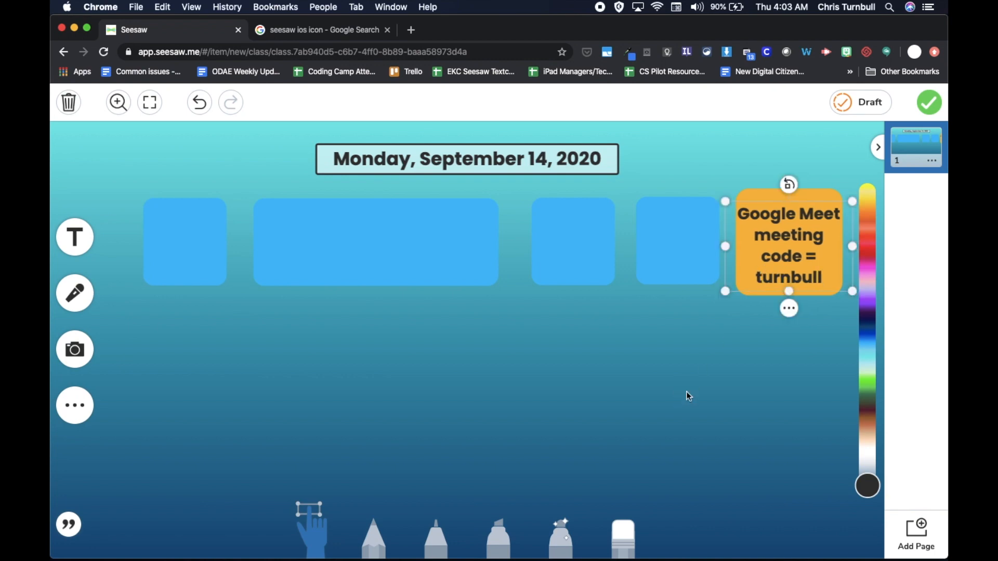
{"action": "left_click", "coordinate": [426, 373]}
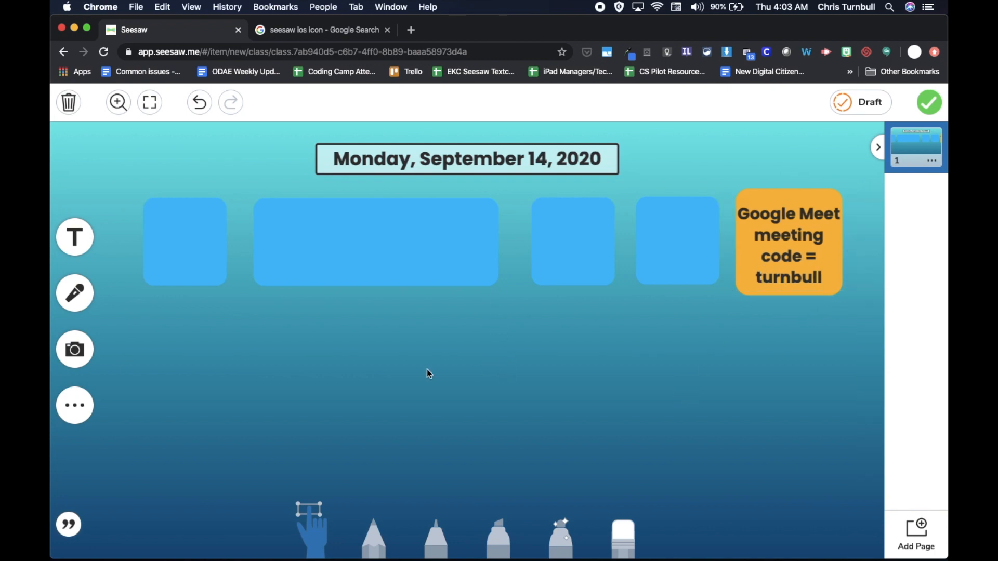
{"action": "mouse_move", "coordinate": [217, 362]}
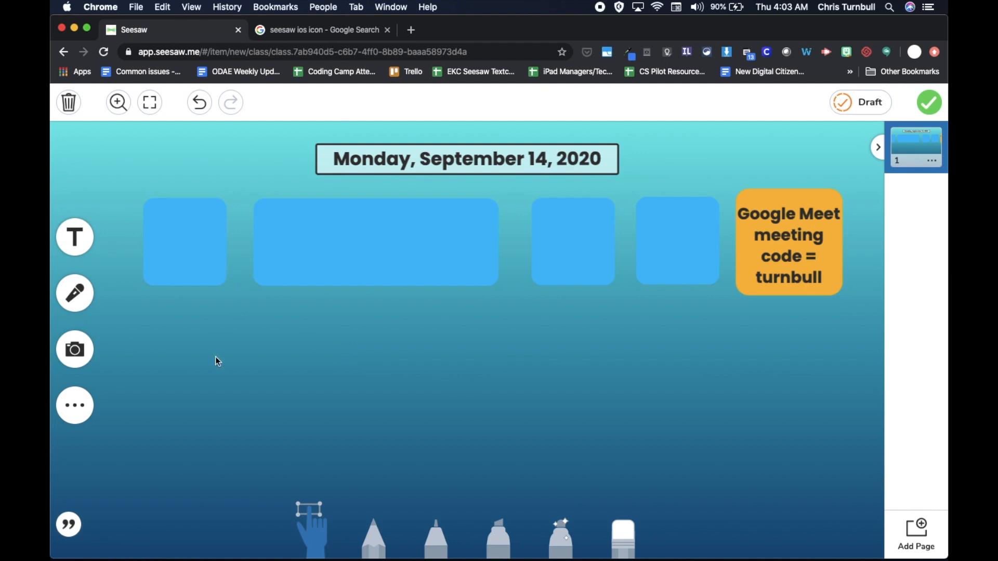
{"action": "mouse_move", "coordinate": [252, 320]}
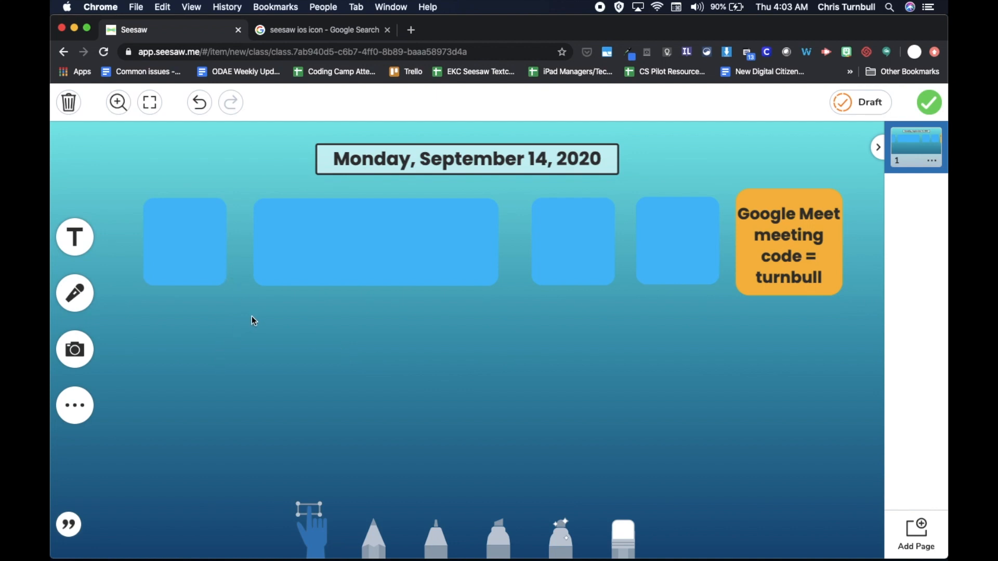
{"action": "mouse_move", "coordinate": [306, 263]}
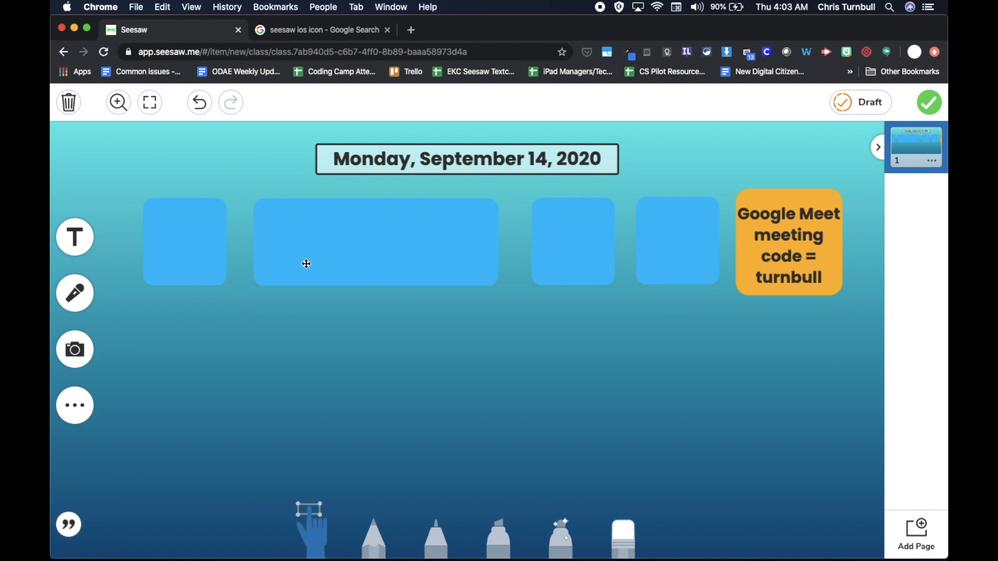
Copy the first blue square into a second row and stretch it into a wide rectangle
{"action": "left_click", "coordinate": [185, 240]}
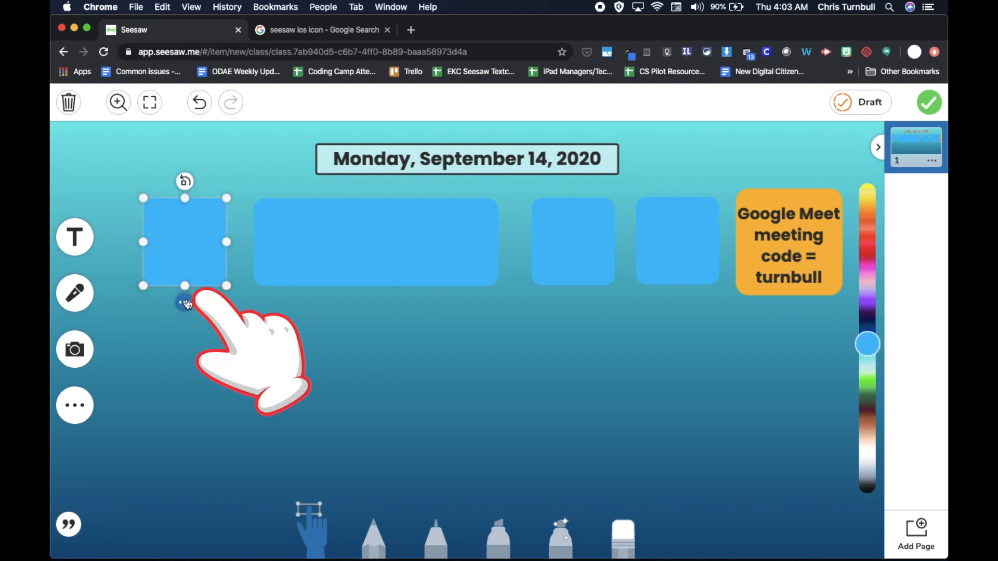
{"action": "left_click_drag", "start_coordinate": [185, 242], "coordinate": [198, 255]}
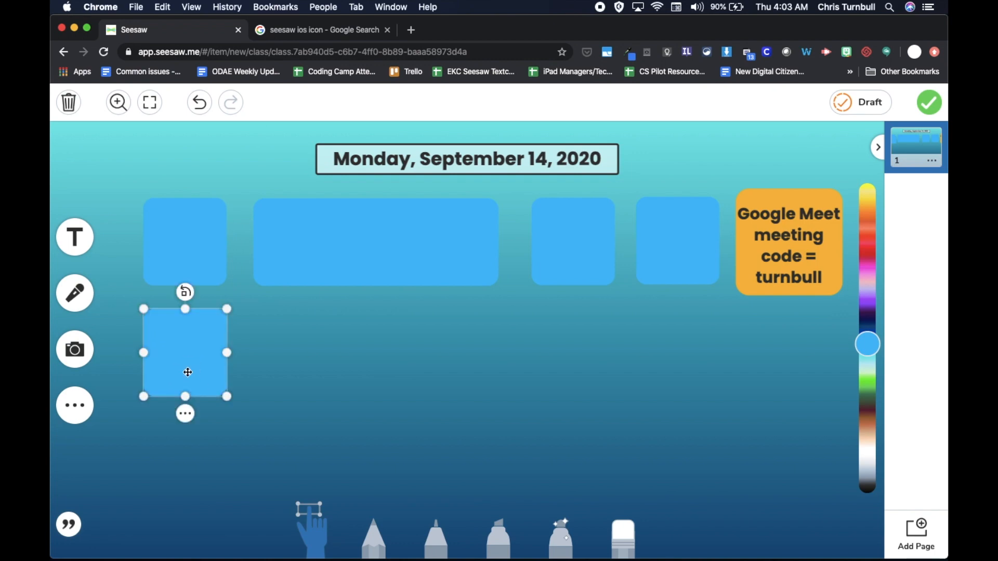
{"action": "left_click_drag", "start_coordinate": [227, 352], "coordinate": [308, 351]}
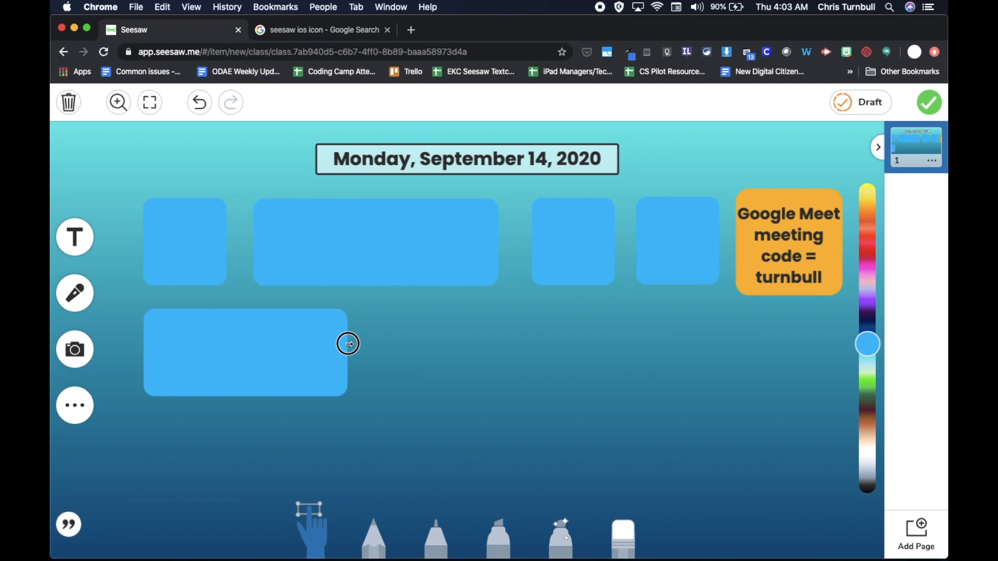
Duplicate the wide rectangle and place the copy beside it in the second row
{"action": "left_click", "coordinate": [246, 352]}
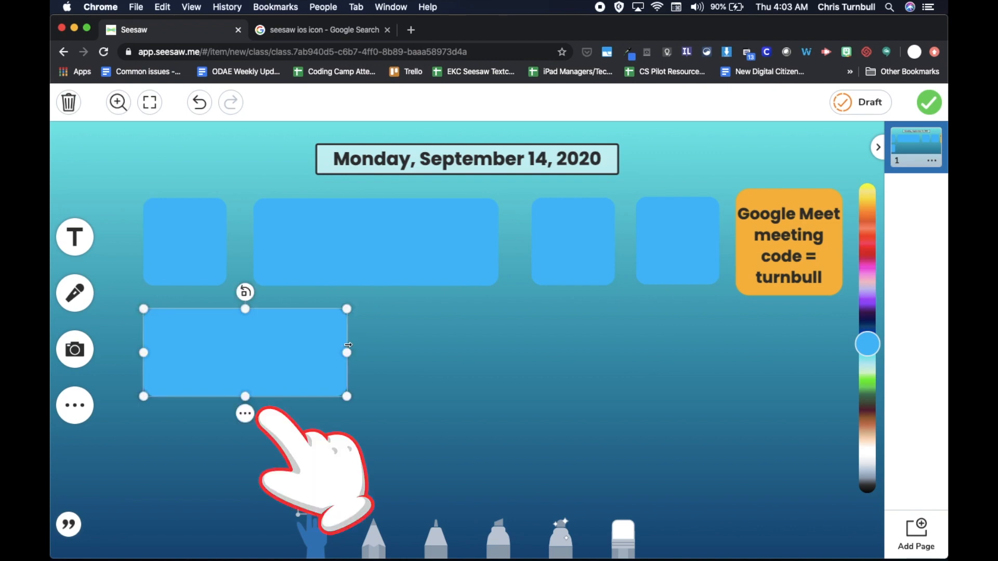
{"action": "left_click", "coordinate": [245, 414]}
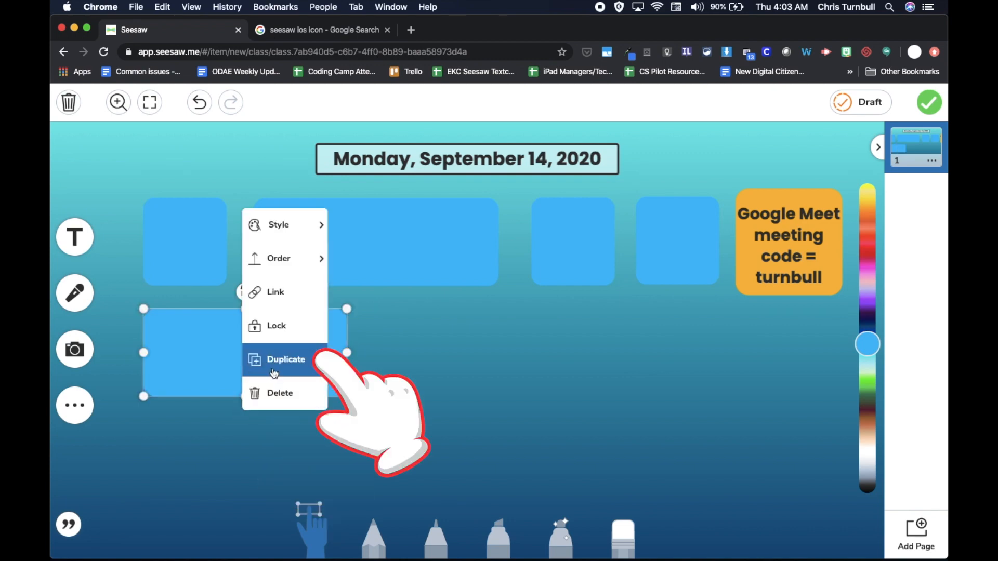
{"action": "left_click", "coordinate": [286, 359]}
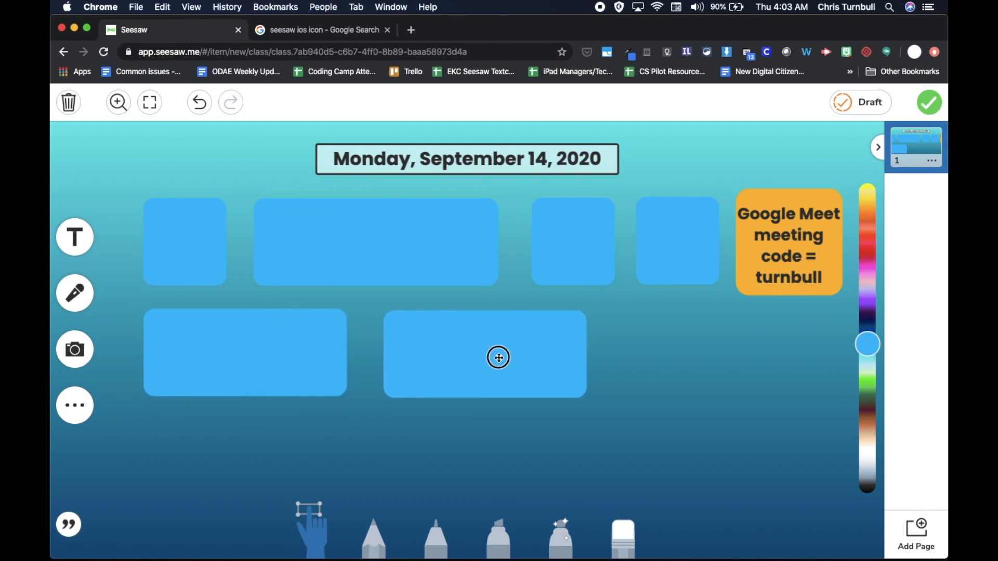
{"action": "left_click", "coordinate": [498, 357]}
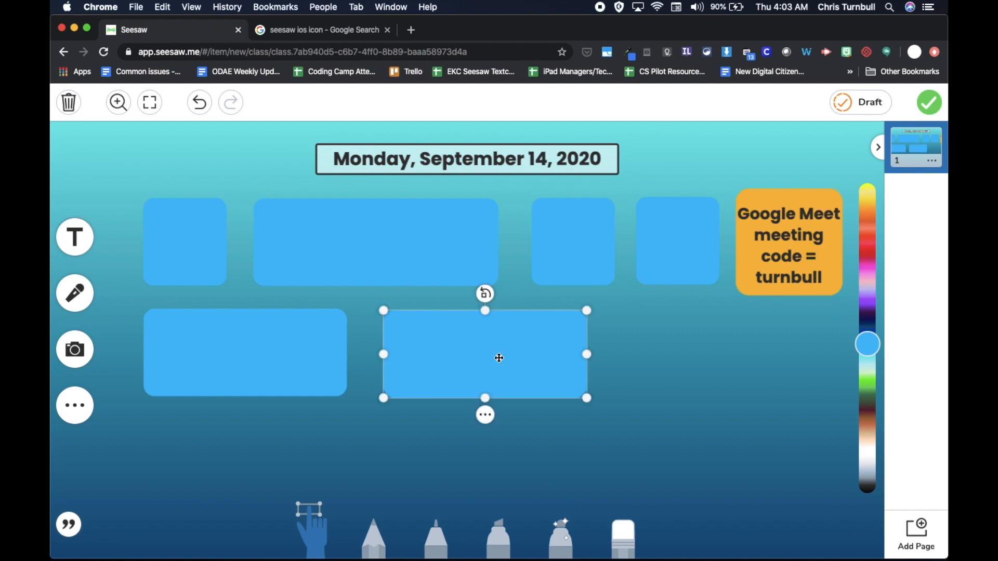
{"action": "mouse_move", "coordinate": [517, 410]}
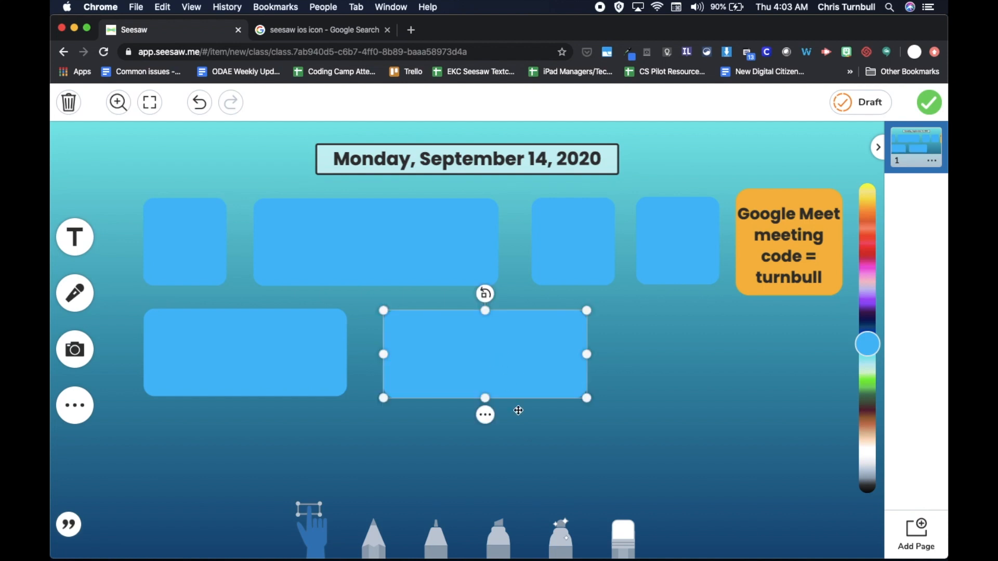
{"action": "left_click", "coordinate": [568, 490]}
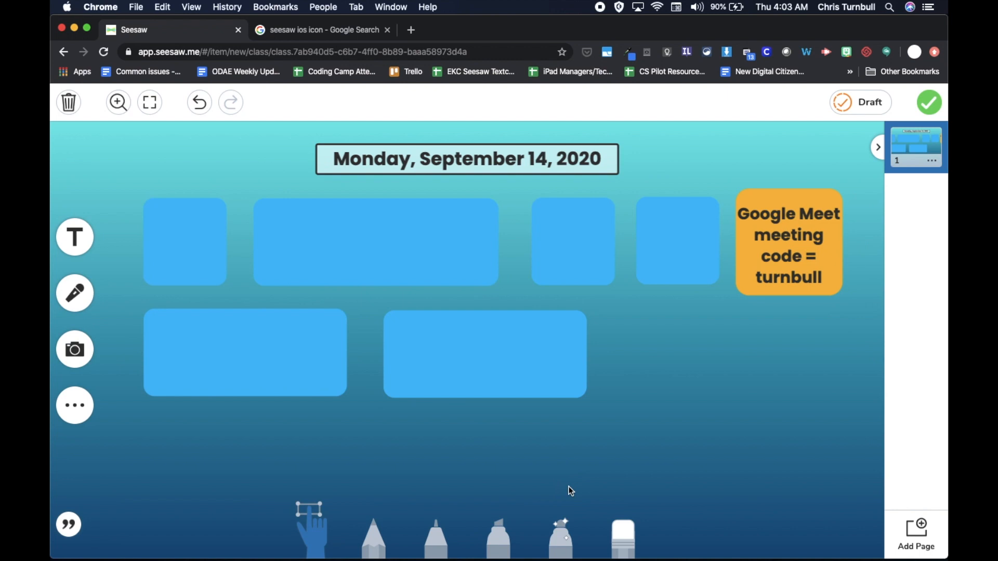
{"action": "mouse_move", "coordinate": [556, 248]}
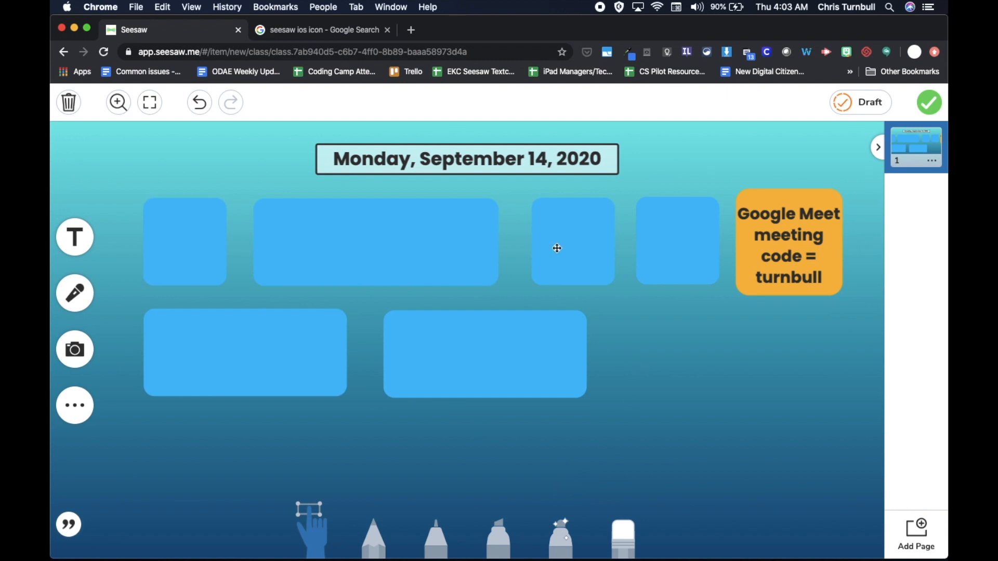
{"action": "mouse_move", "coordinate": [598, 258]}
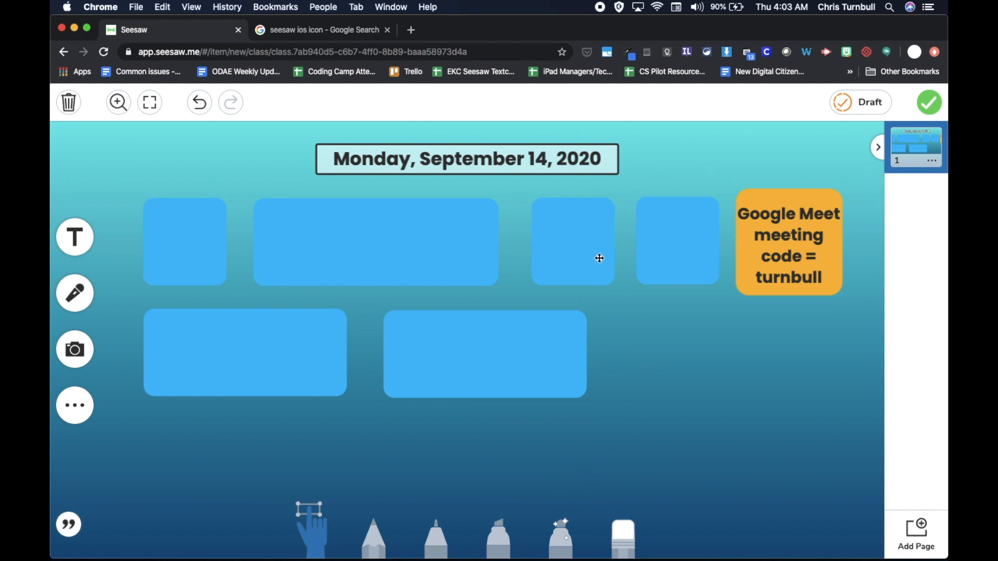
Duplicate the third top-row square into the second row and start a text label on it
{"action": "left_click", "coordinate": [572, 240]}
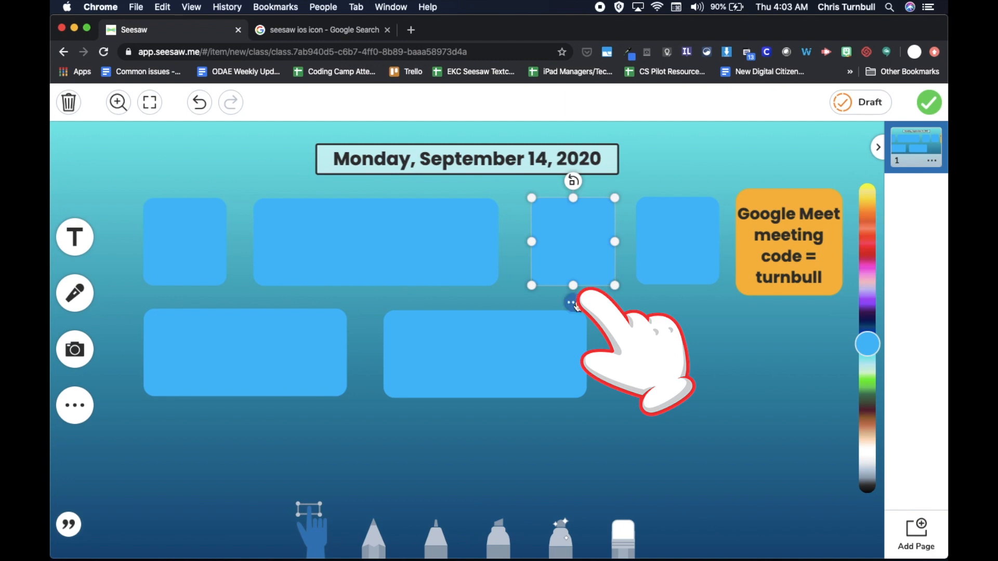
{"action": "left_click", "coordinate": [569, 303]}
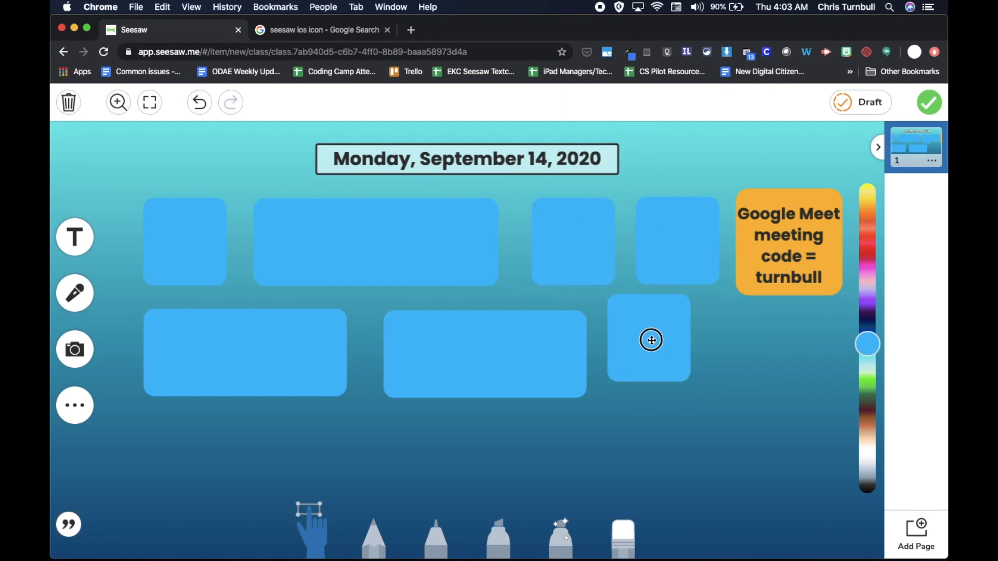
{"action": "left_click", "coordinate": [650, 340]}
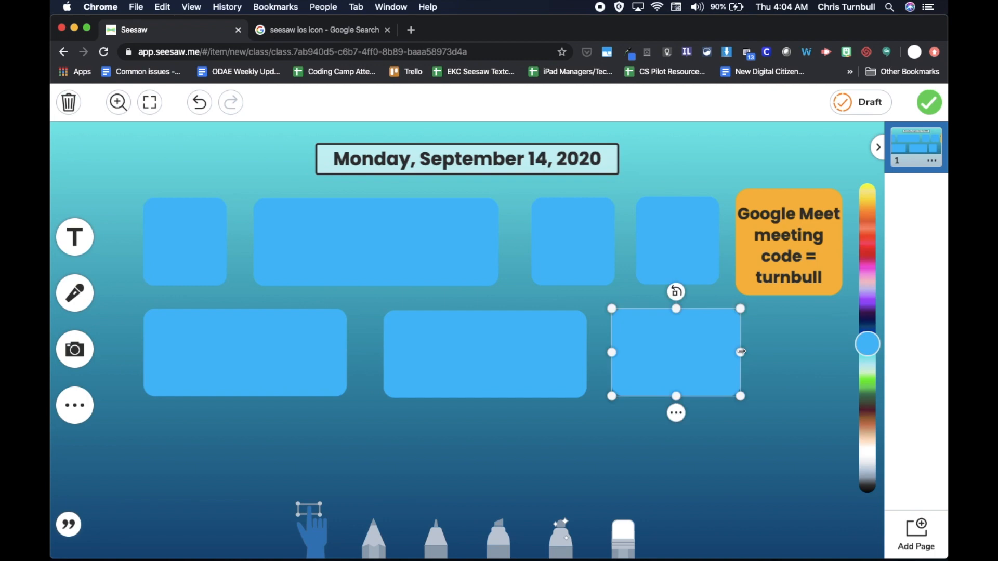
{"action": "left_click", "coordinate": [873, 220]}
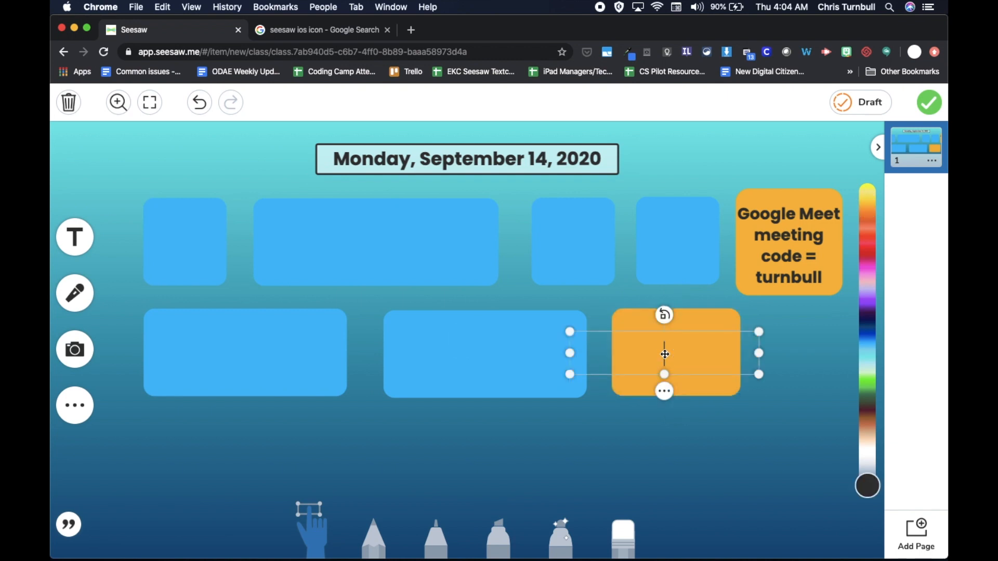
Enter the label 'Office Hours 11:00-11:30' over the gold box
{"action": "type", "text": "Office Hour"}
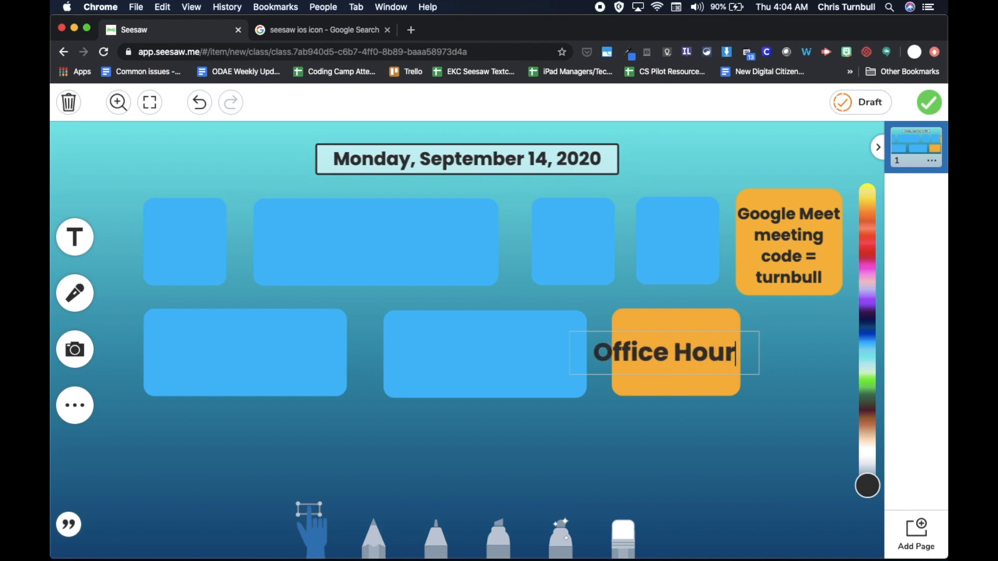
{"action": "type", "text": "s"}
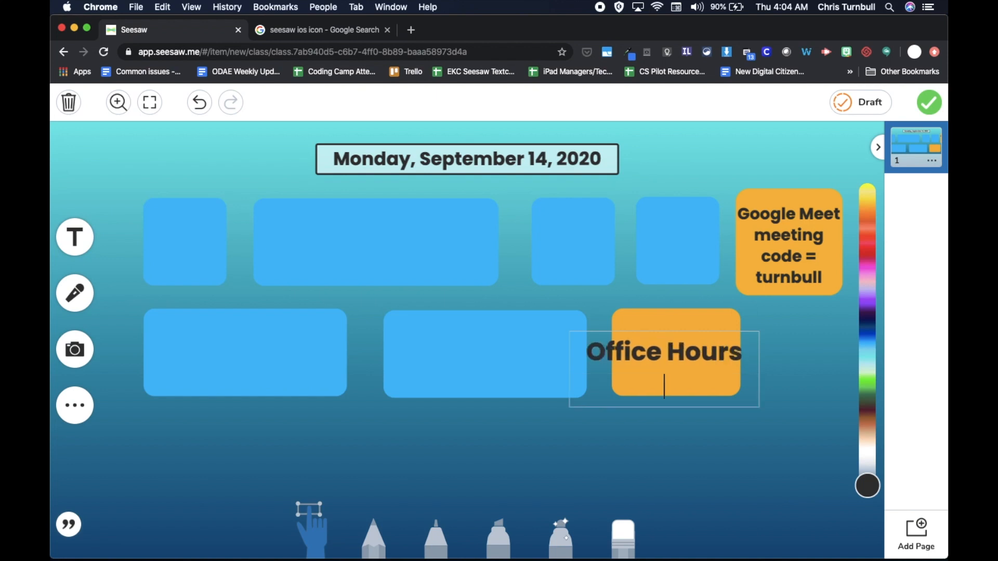
{"action": "type", "text": "11:00-"}
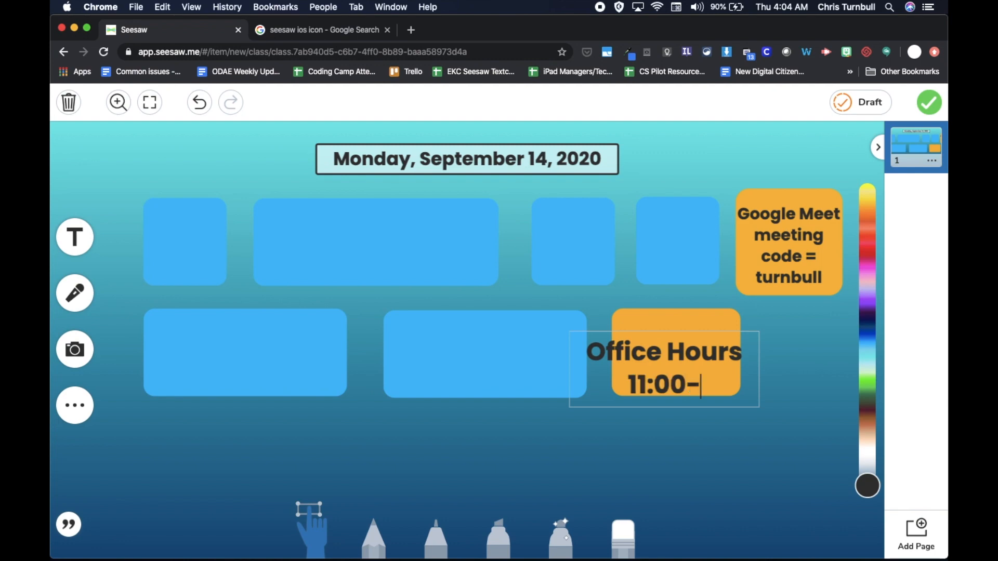
{"action": "type", "text": "11:30"}
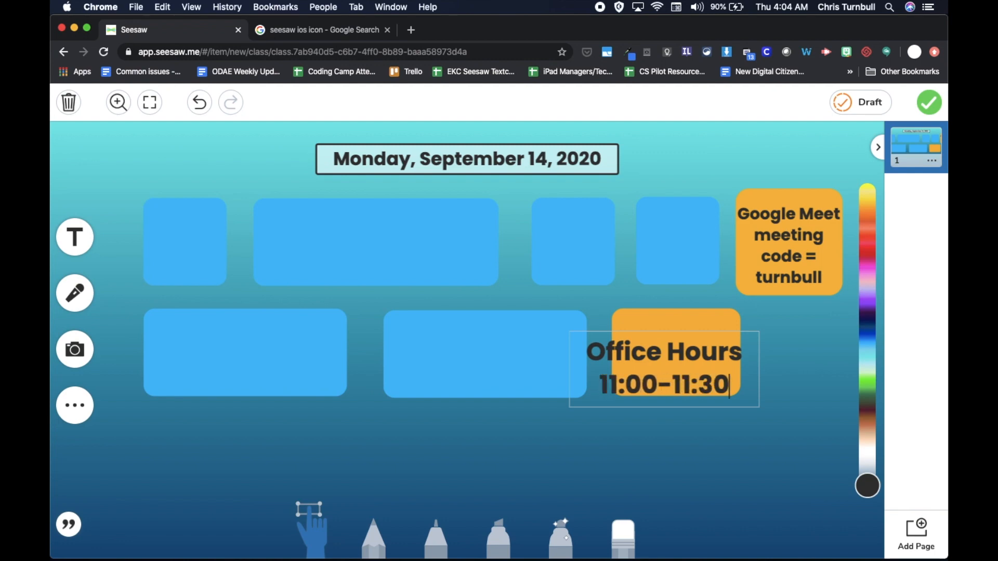
{"action": "left_click", "coordinate": [663, 368]}
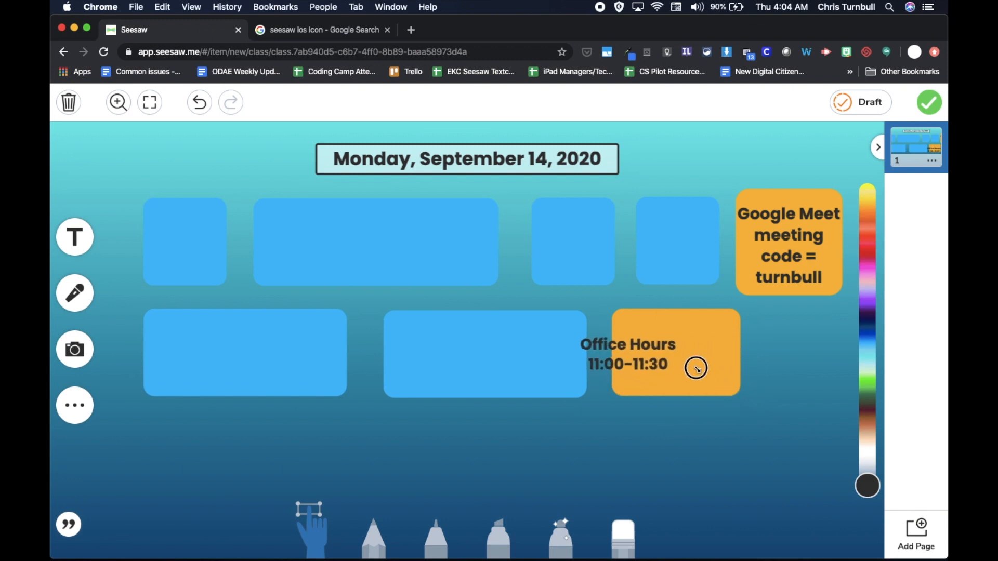
Reposition the Office Hours label inside the gold box and deselect it
{"action": "left_click", "coordinate": [695, 368]}
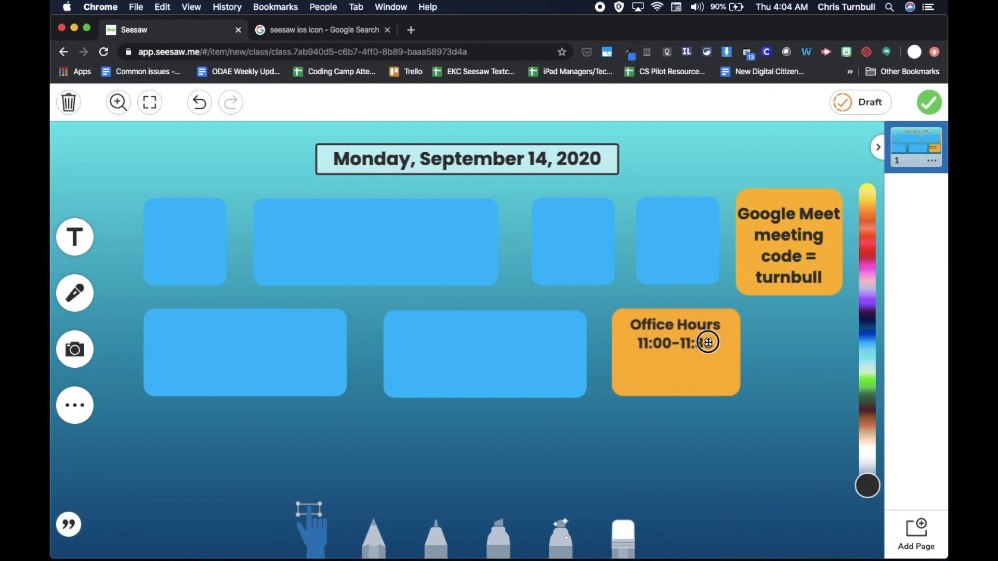
{"action": "left_click", "coordinate": [675, 344]}
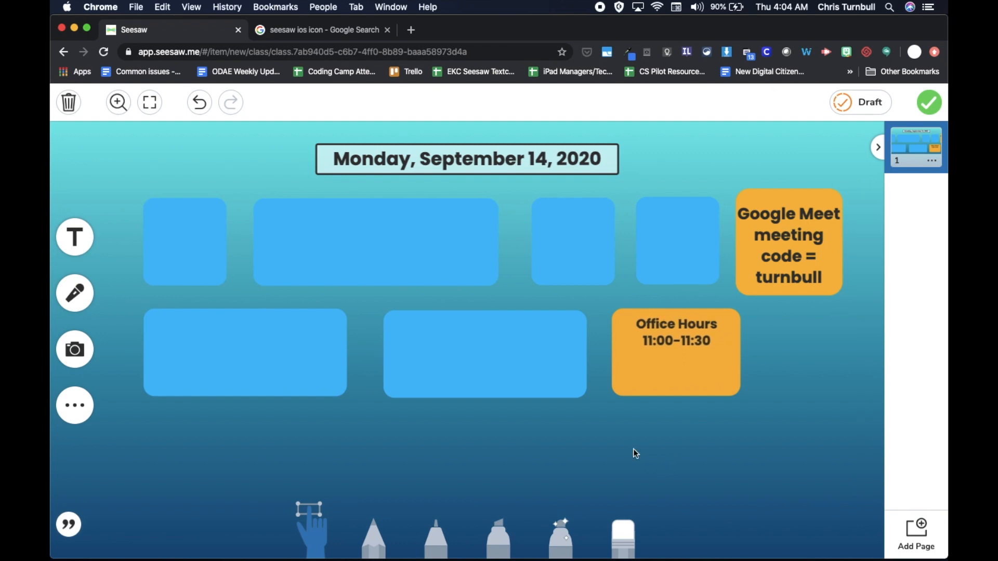
{"action": "mouse_move", "coordinate": [256, 427]}
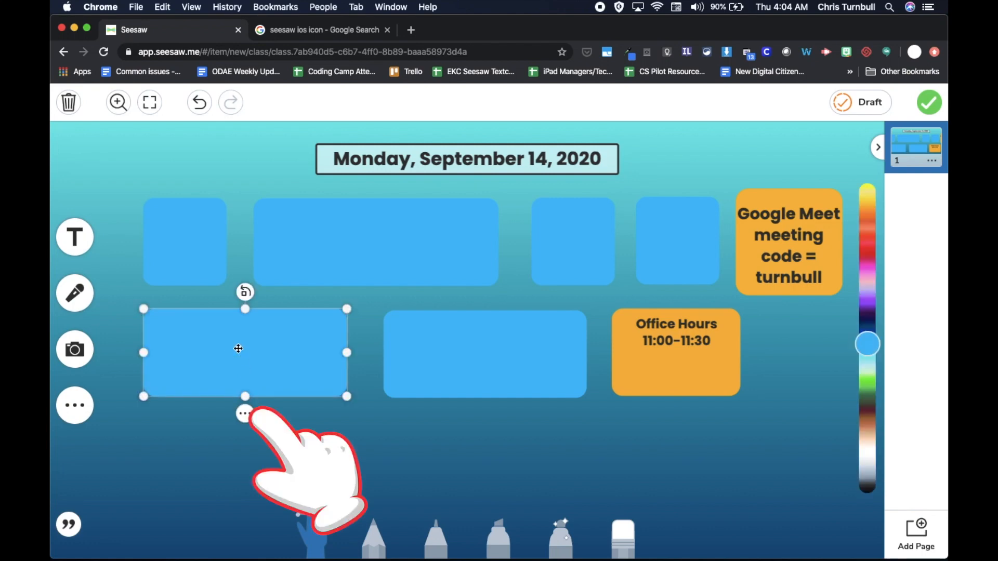
Duplicate the left second-row box and stretch the copy into a wide third-row bar
{"action": "left_click", "coordinate": [244, 414]}
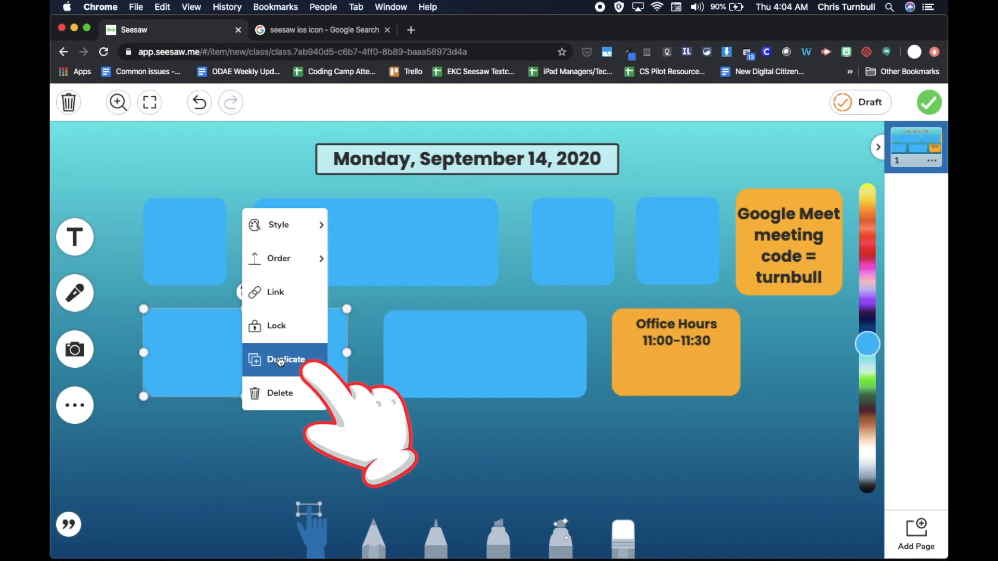
{"action": "left_click", "coordinate": [286, 360]}
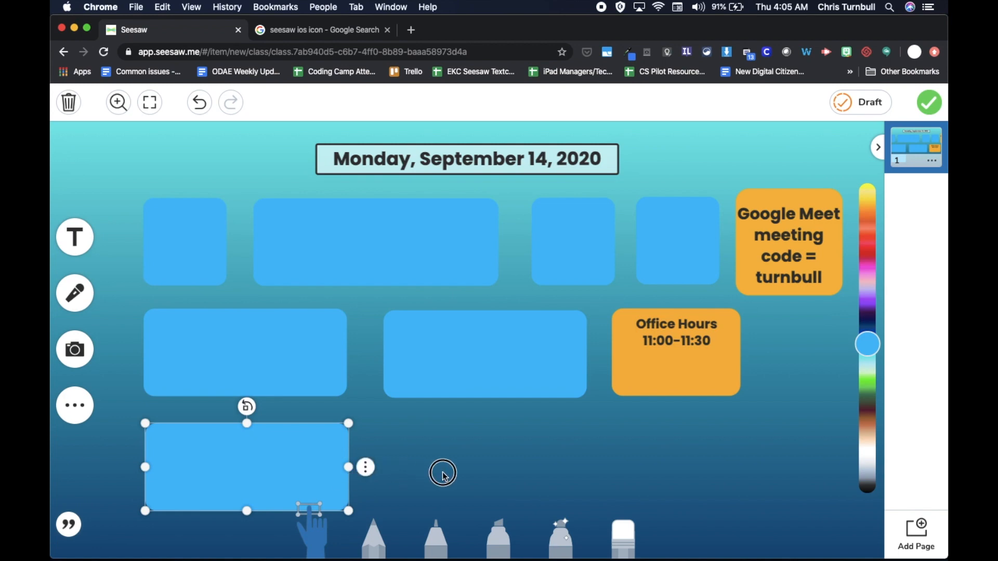
{"action": "mouse_move", "coordinate": [452, 476]}
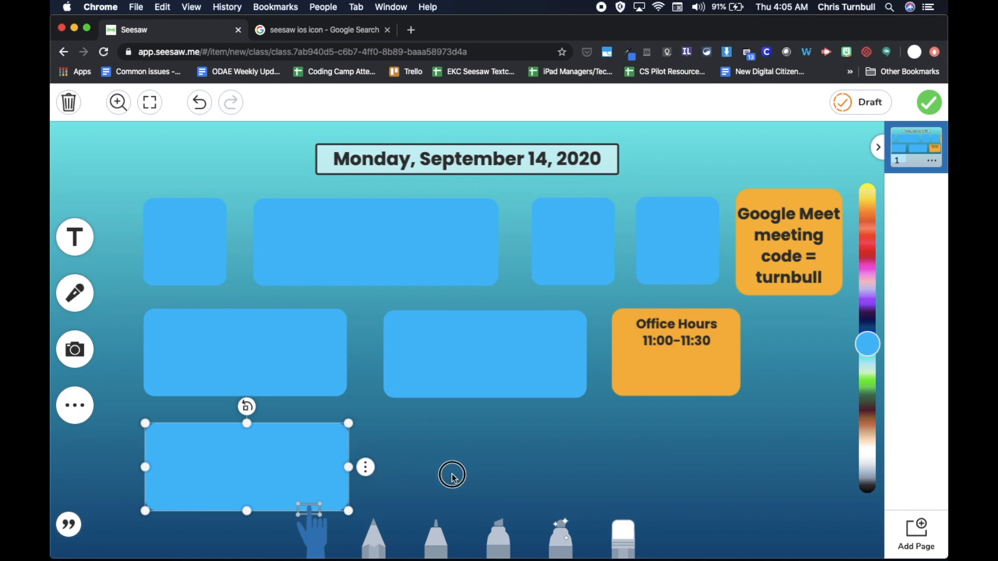
{"action": "mouse_move", "coordinate": [352, 474]}
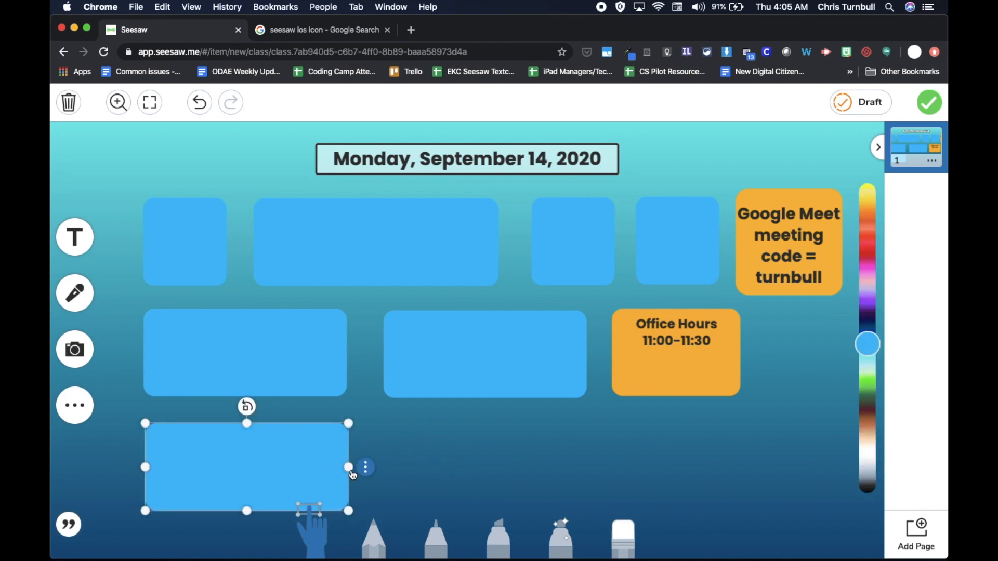
{"action": "left_click_drag", "start_coordinate": [348, 468], "coordinate": [482, 459]}
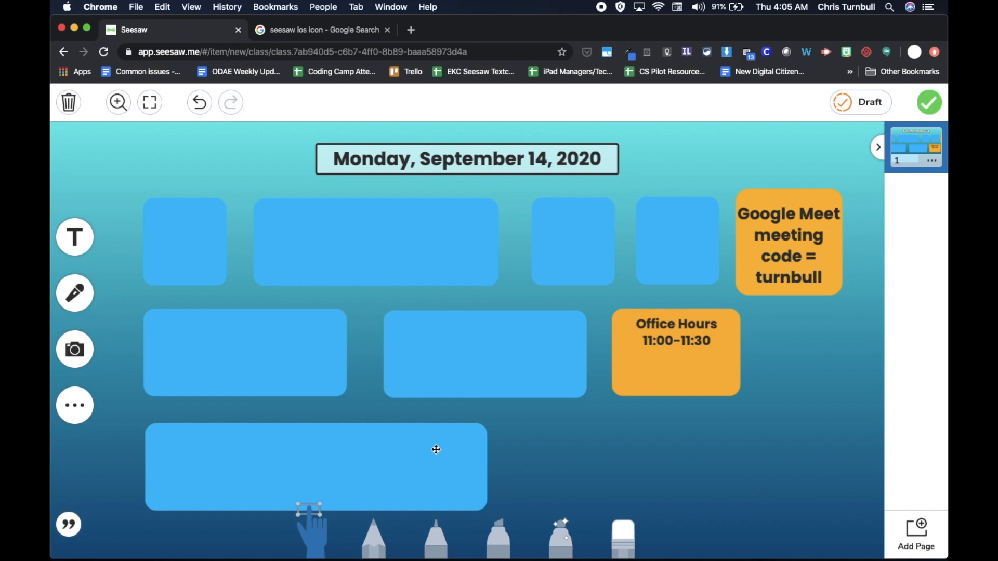
{"action": "mouse_move", "coordinate": [426, 458]}
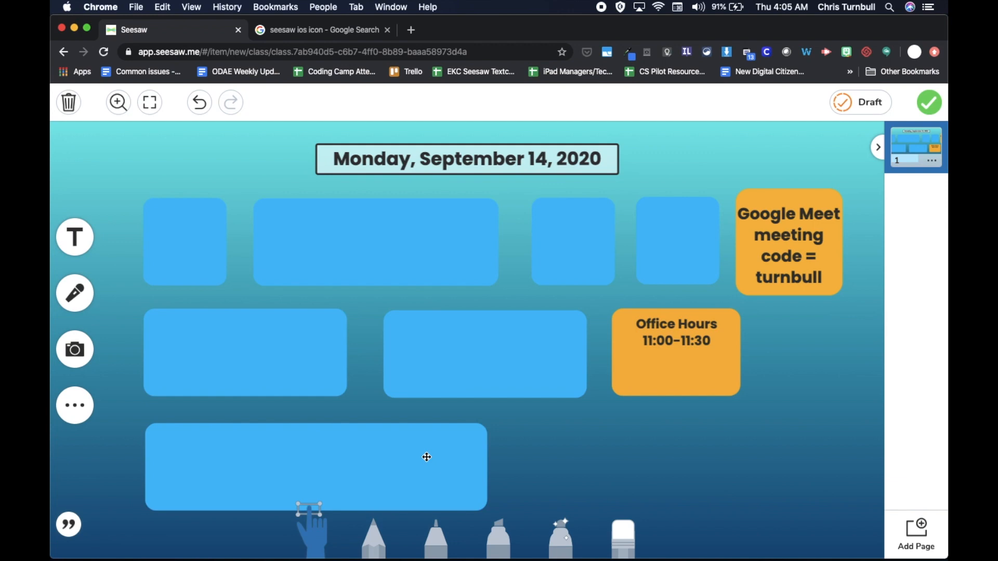
Duplicate the middle second-row box, enlarge it beside the bar, and start a 'Schedule' heading
{"action": "left_click", "coordinate": [483, 353]}
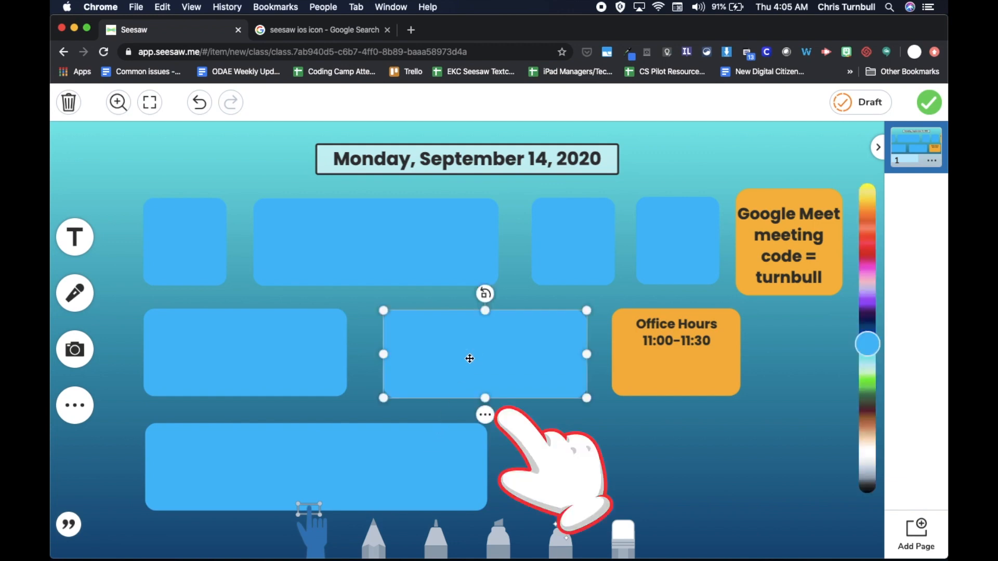
{"action": "left_click", "coordinate": [485, 414]}
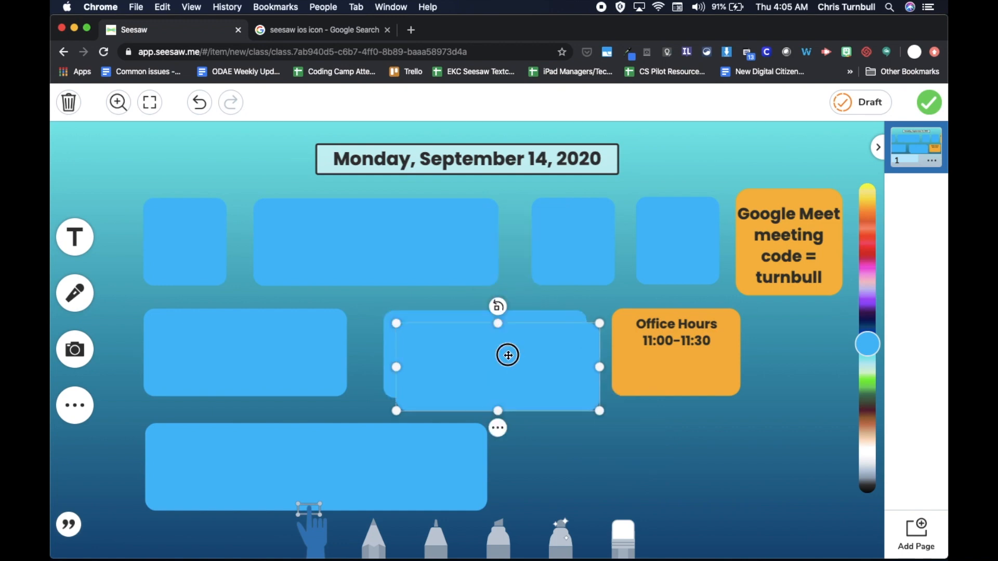
{"action": "left_click_drag", "start_coordinate": [507, 355], "coordinate": [627, 440]}
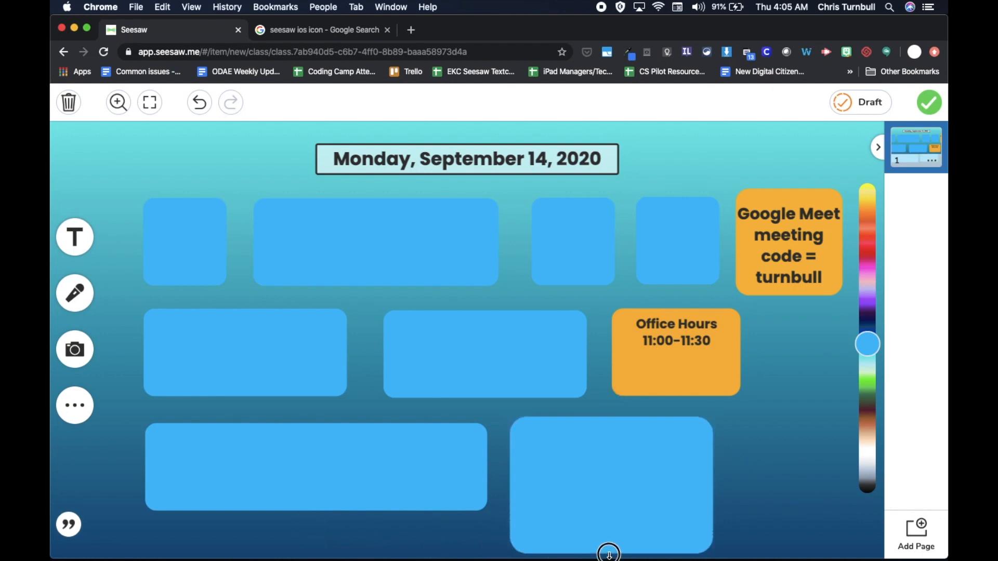
{"action": "left_click", "coordinate": [609, 484]}
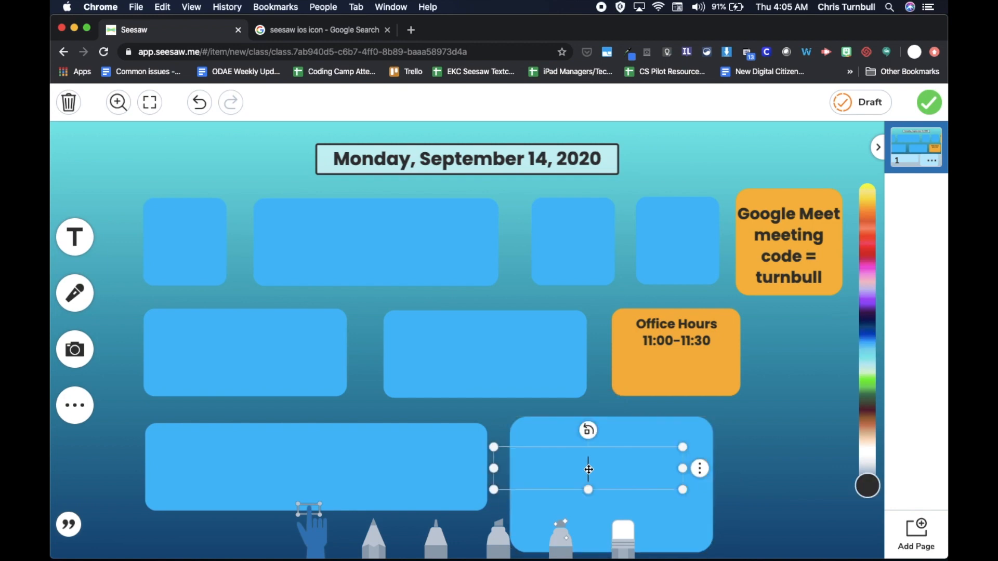
{"action": "type", "text": "Schedule"}
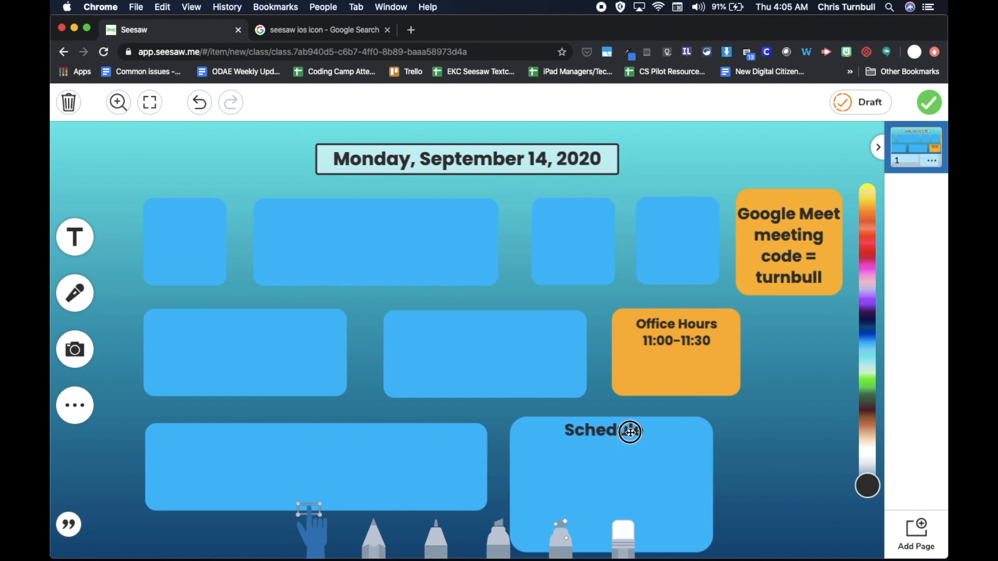
Add the timetable text starting '8:30-8:50 - Morning Meeting' and bring up its style options
{"action": "left_click", "coordinate": [630, 430]}
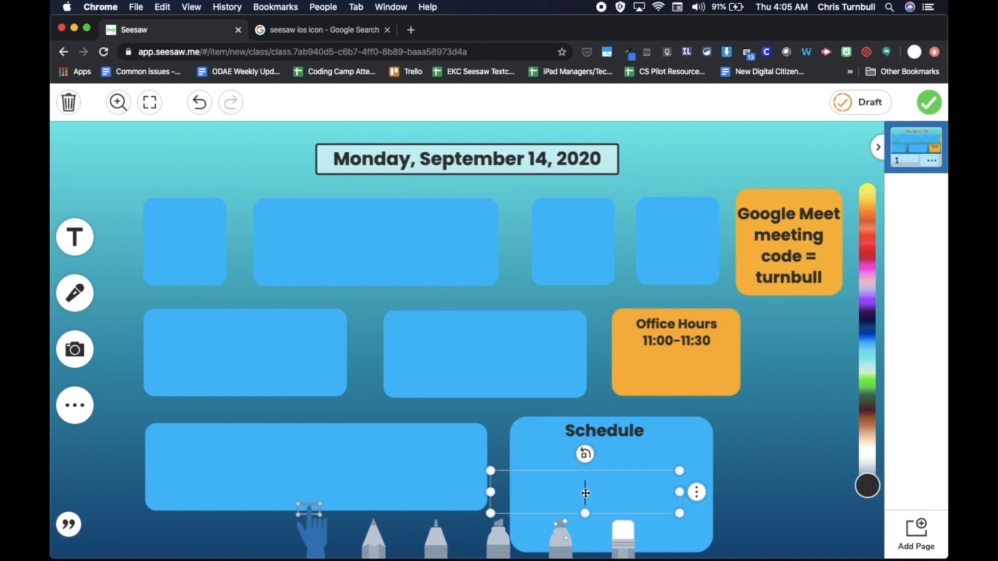
{"action": "type", "text": "8:30-8:50 - Morning Meeting"}
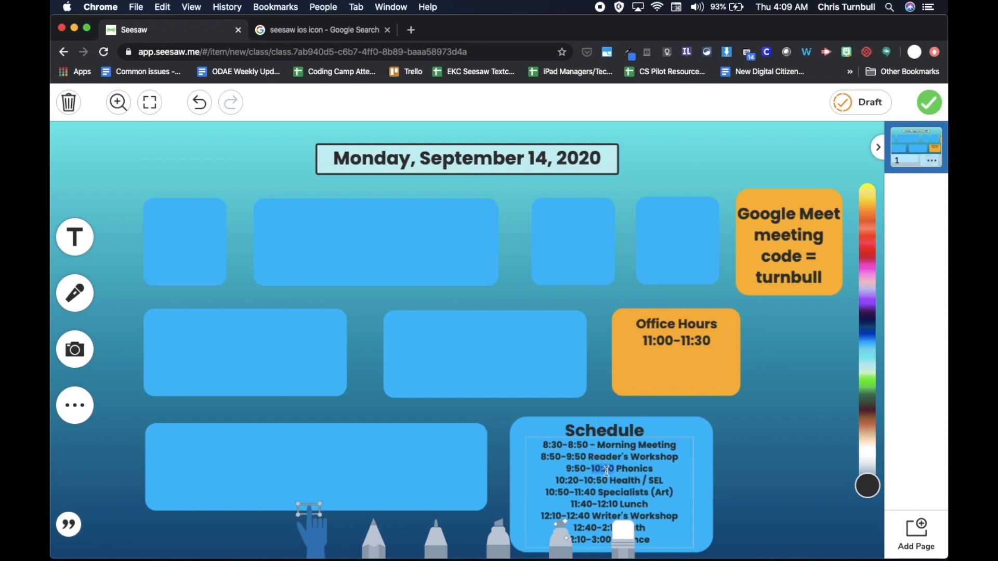
{"action": "left_click", "coordinate": [603, 483]}
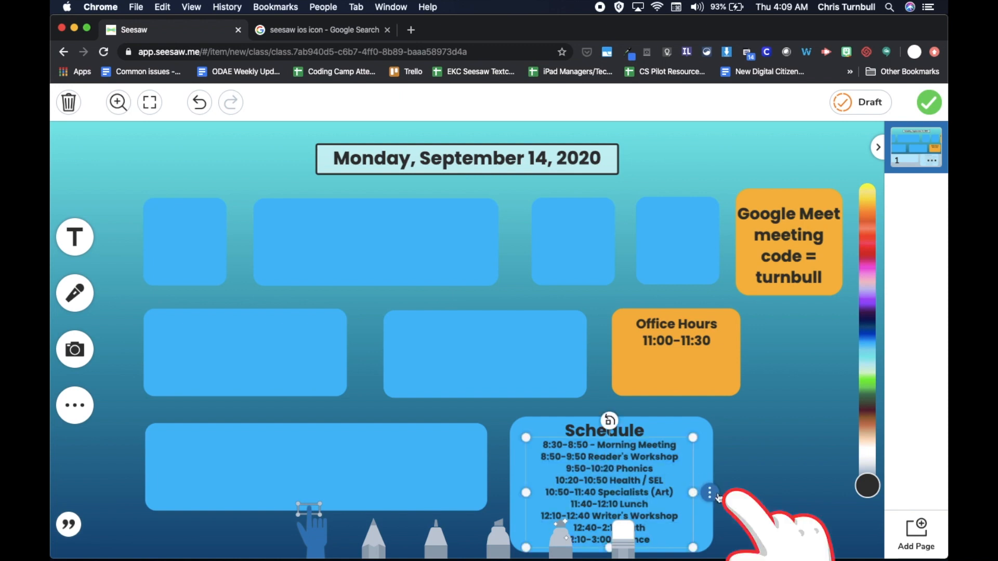
{"action": "left_click", "coordinate": [709, 491]}
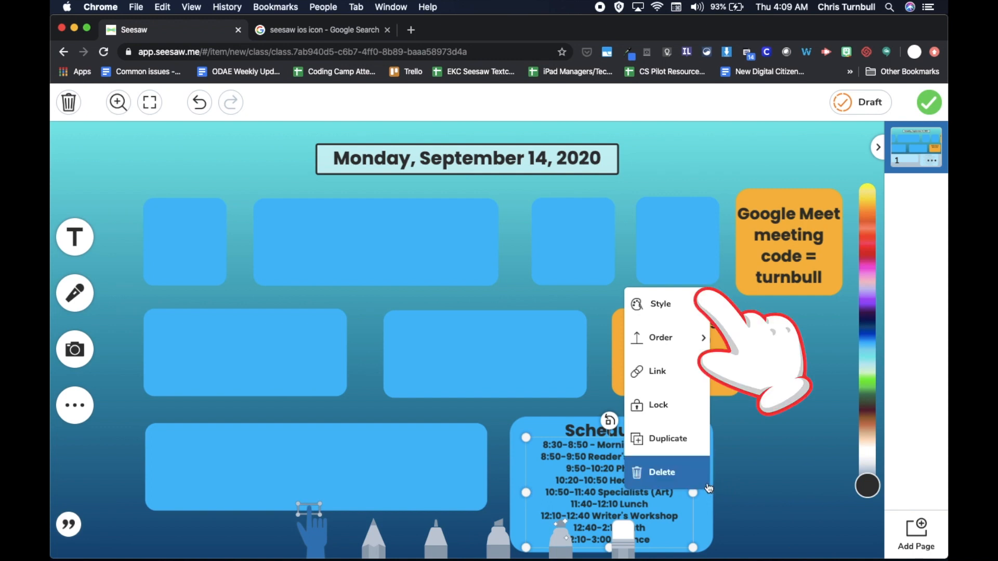
{"action": "left_click", "coordinate": [660, 303]}
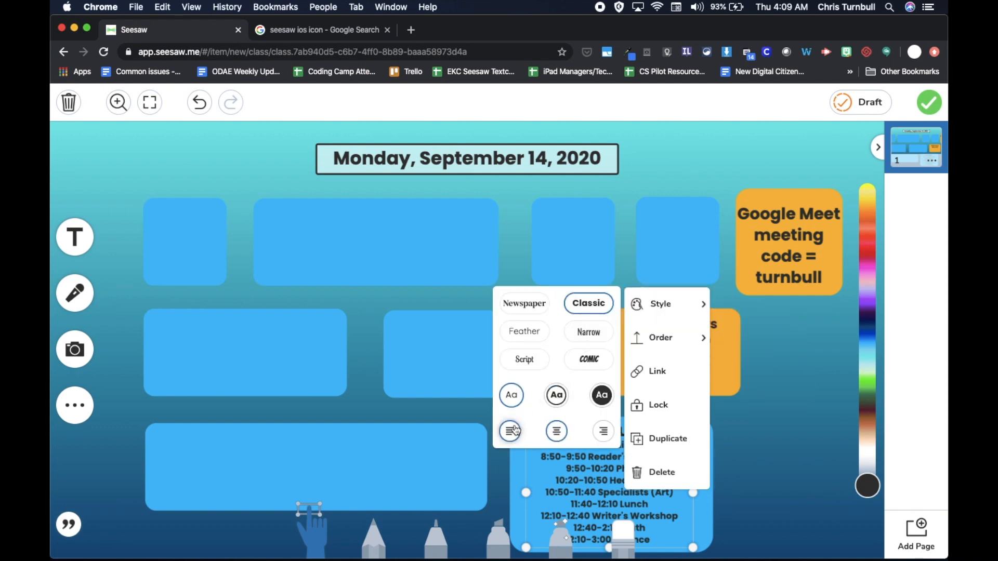